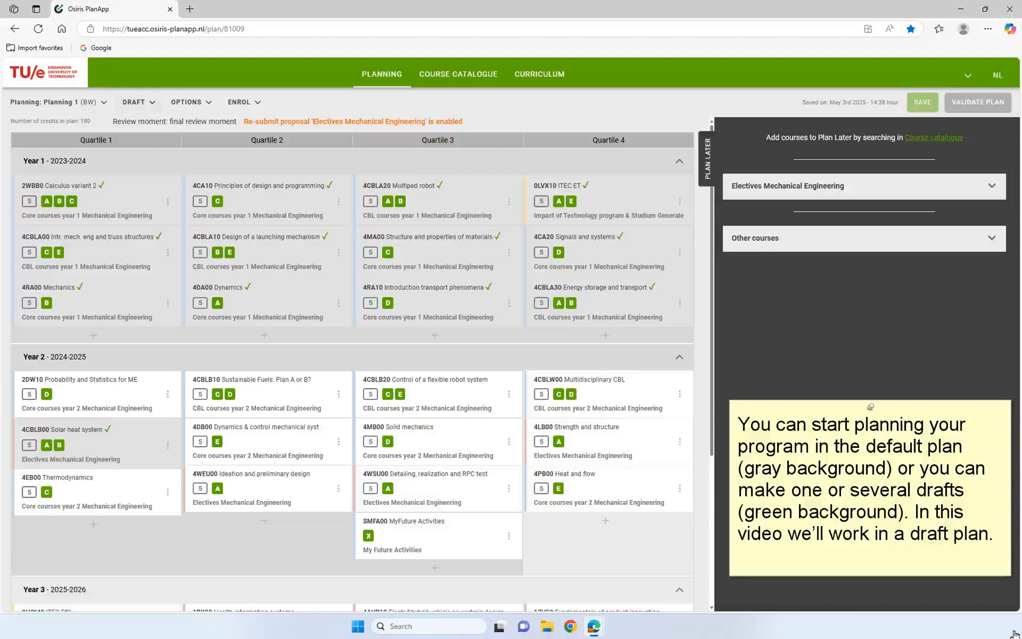
mouse_move(787, 546)
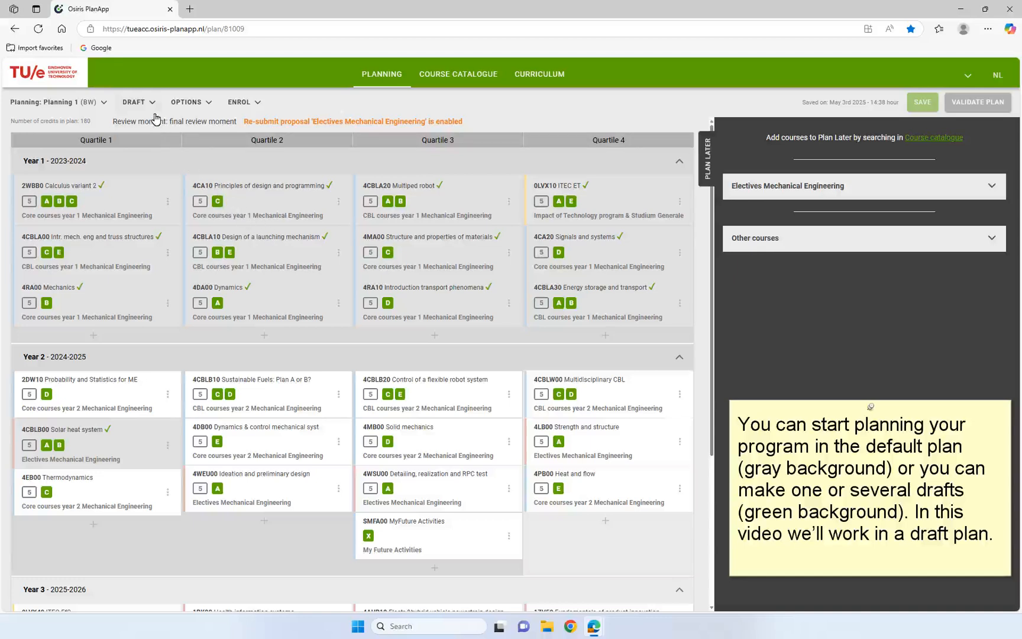
- Start a new draft named 'Planning 2' with first year 2023 - 2024
left_click(134, 101)
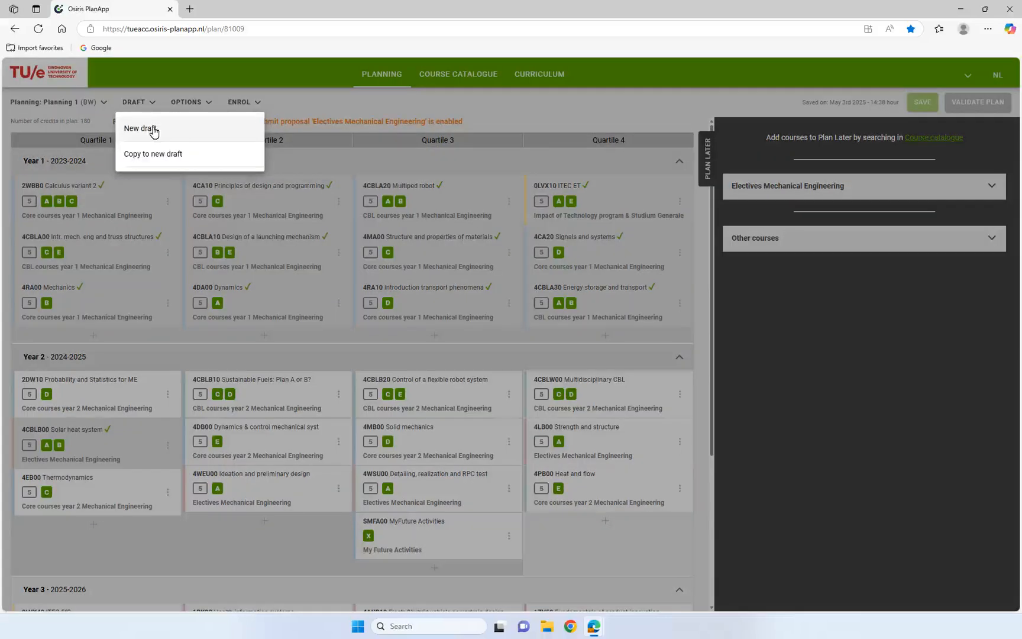
left_click(140, 128)
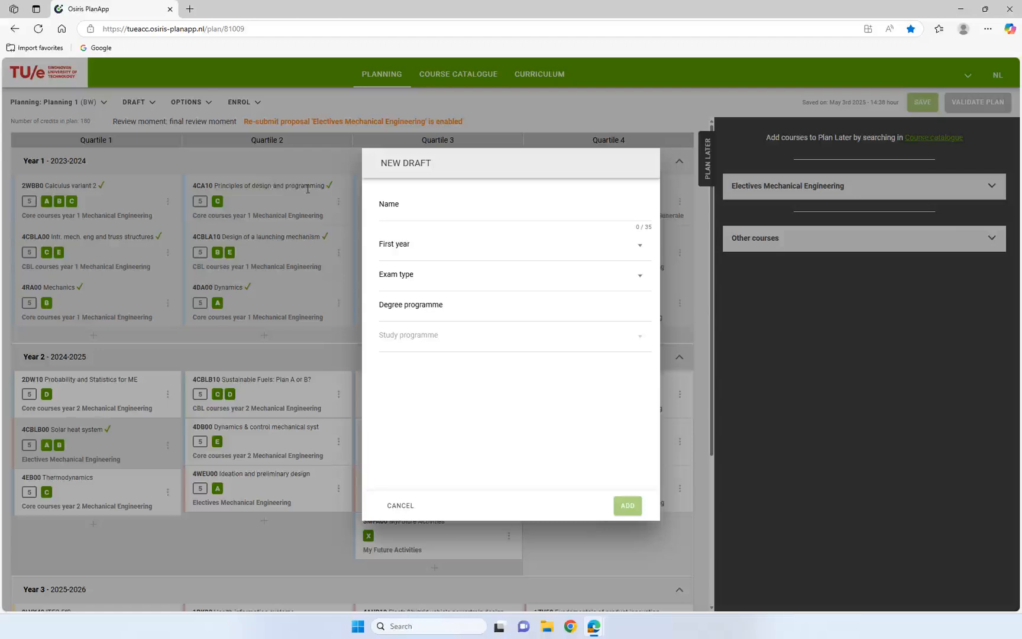
type("Planning 2")
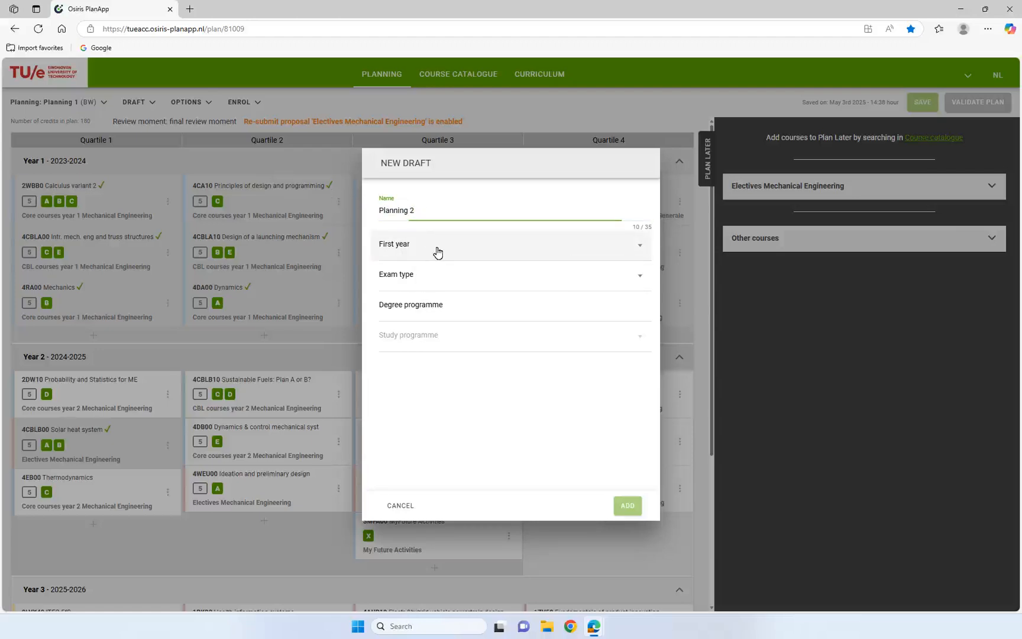
left_click(512, 245)
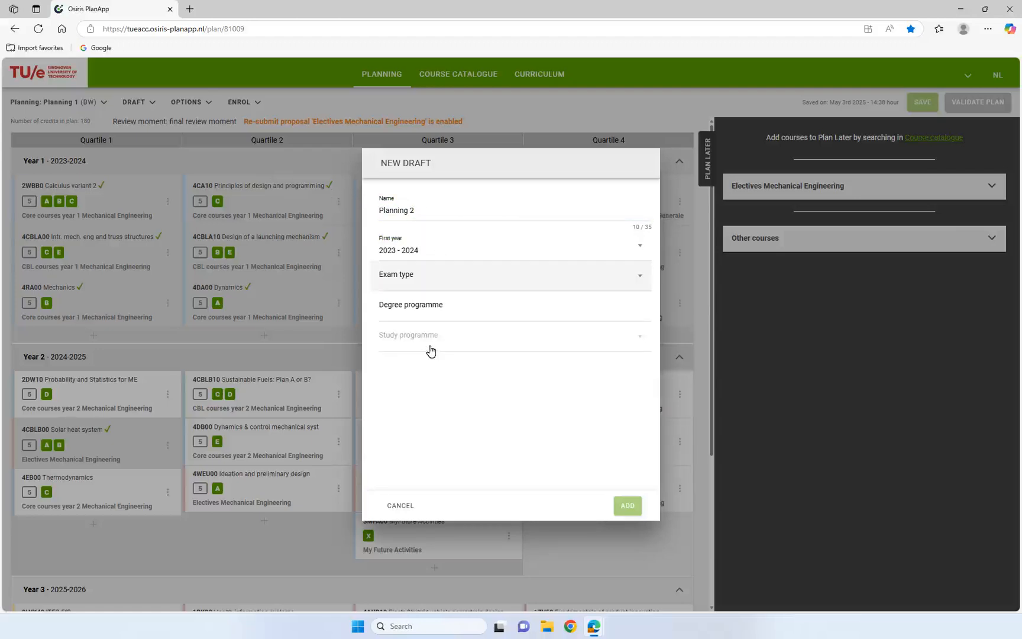
- Set exam type Final examination Bsc, programme Mechanical Engineering Bachelor - 2023, and add the draft
left_click(510, 273)
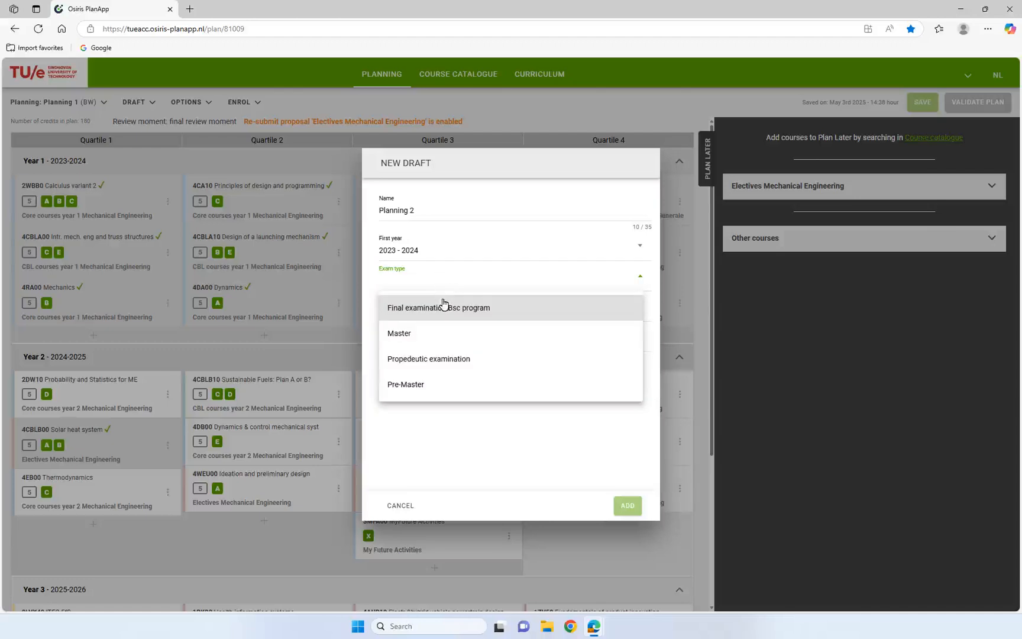
left_click(437, 308)
type("mech")
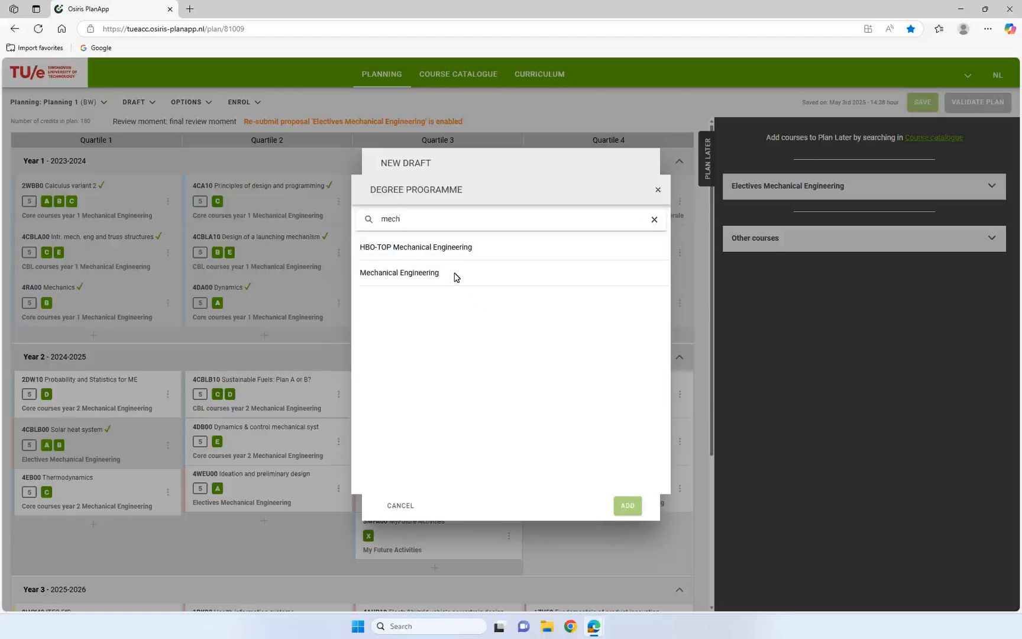
left_click(399, 272)
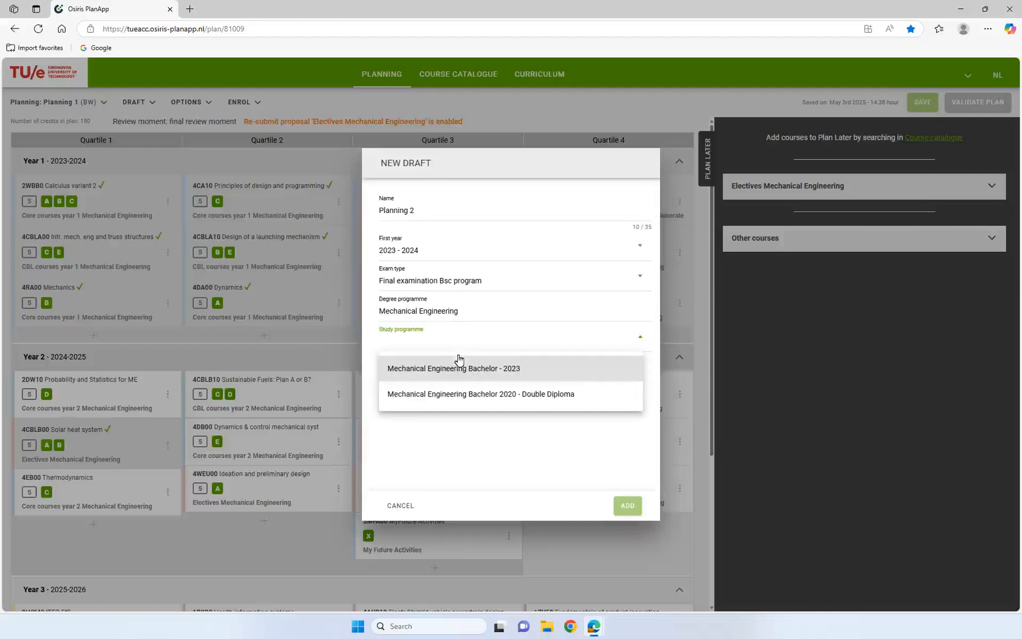
left_click(452, 368)
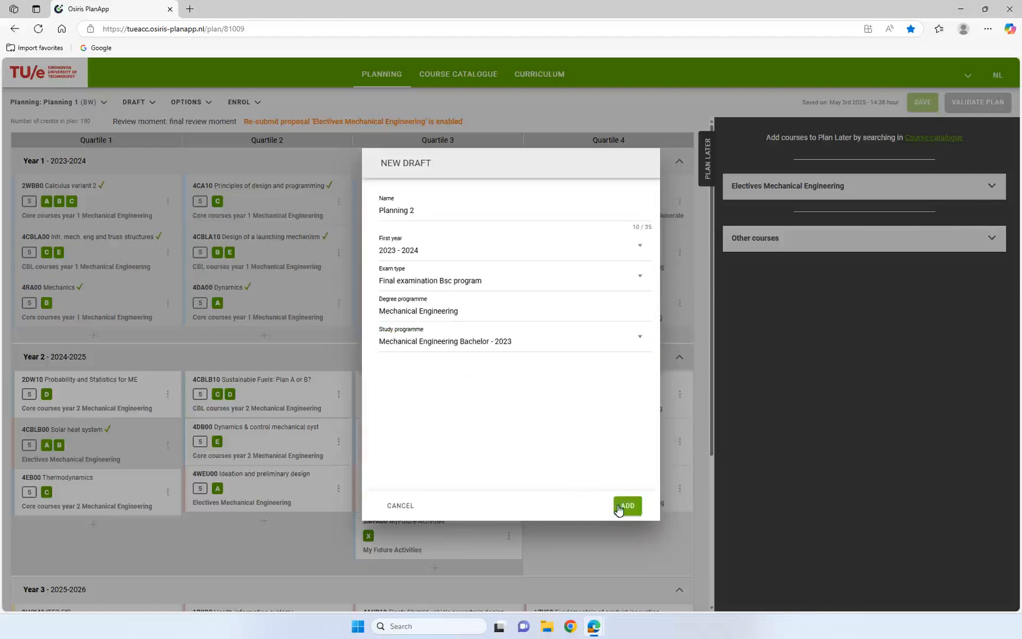
left_click(625, 505)
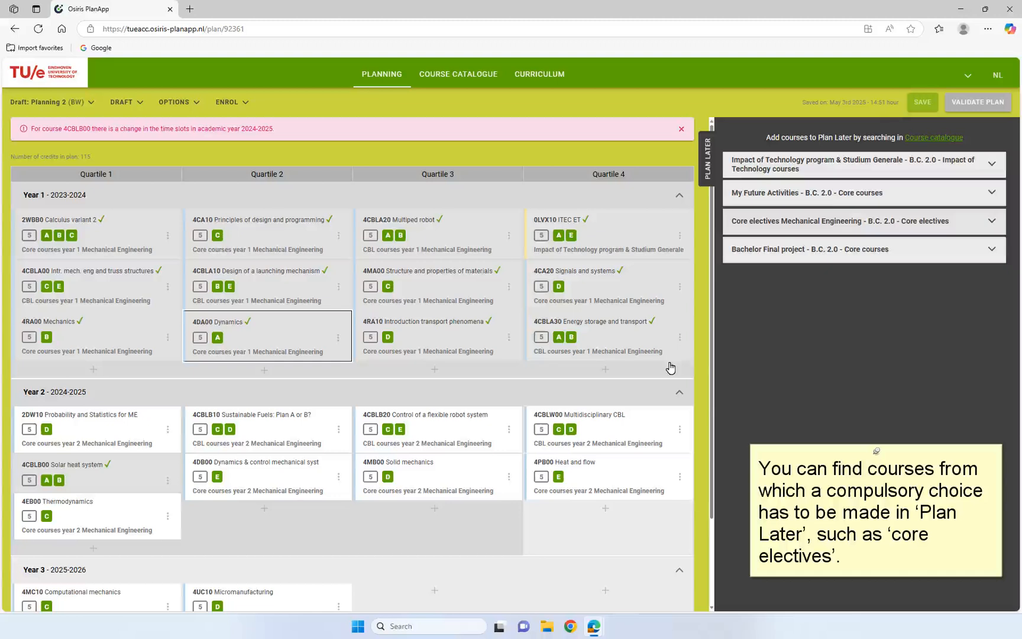
mouse_move(907, 284)
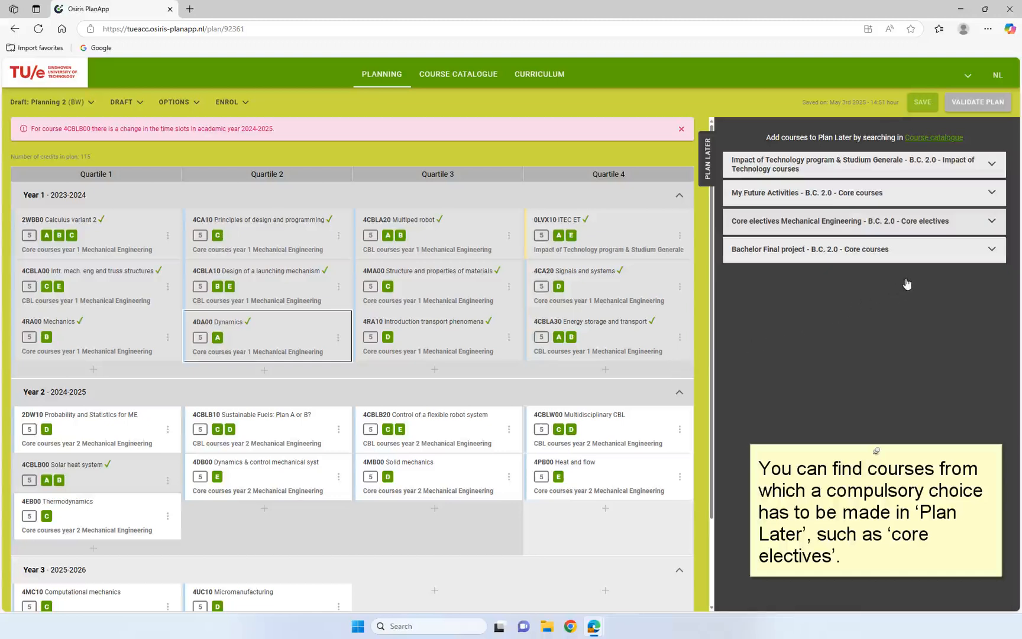
- Expand the Core electives Mechanical Engineering group in the Plan Later panel
left_click(864, 221)
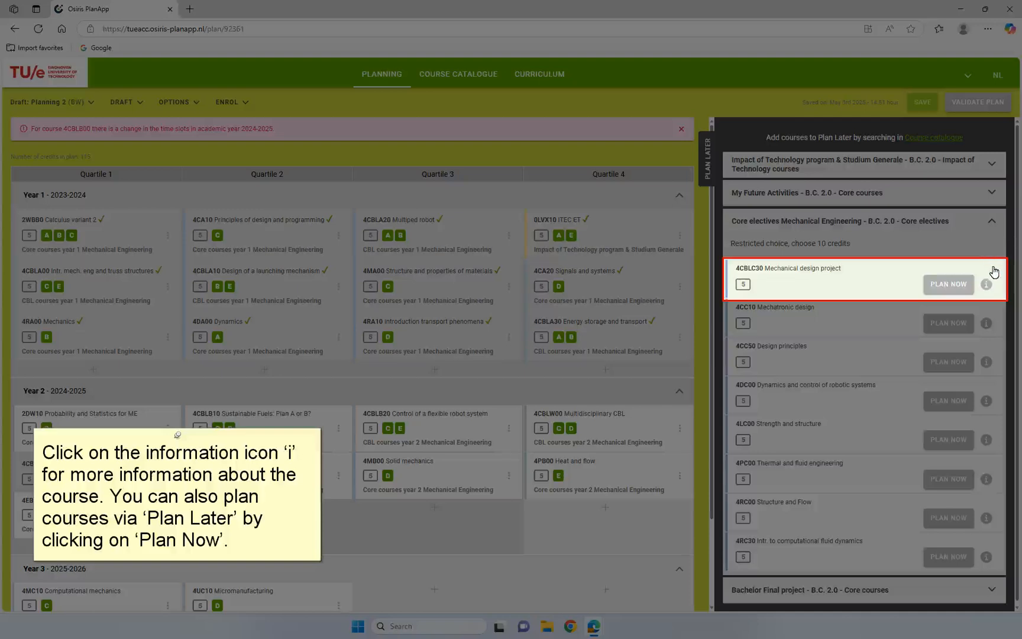
left_click(987, 283)
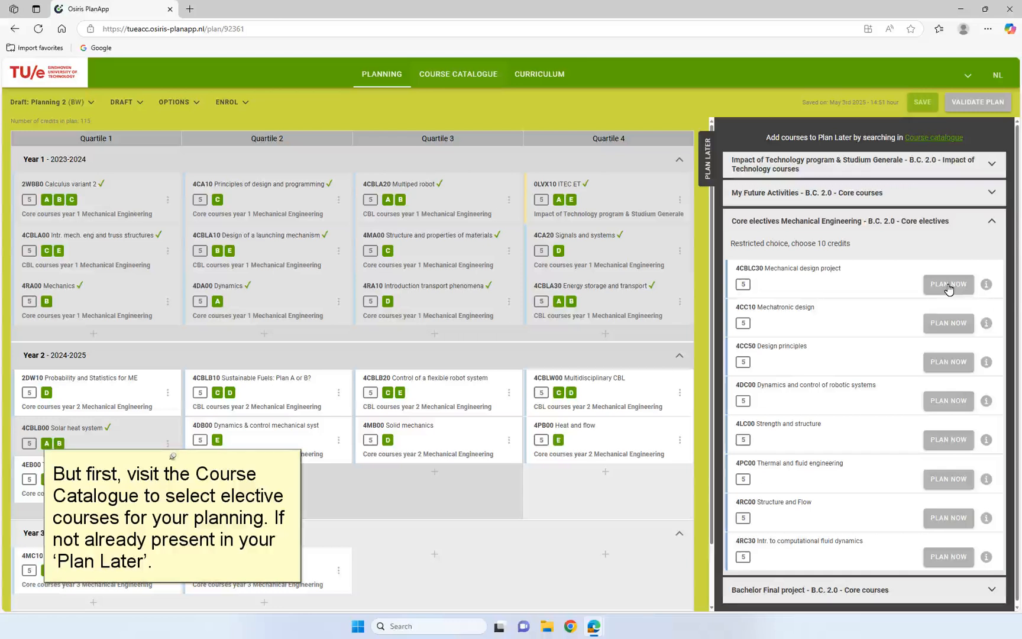
mouse_move(693, 211)
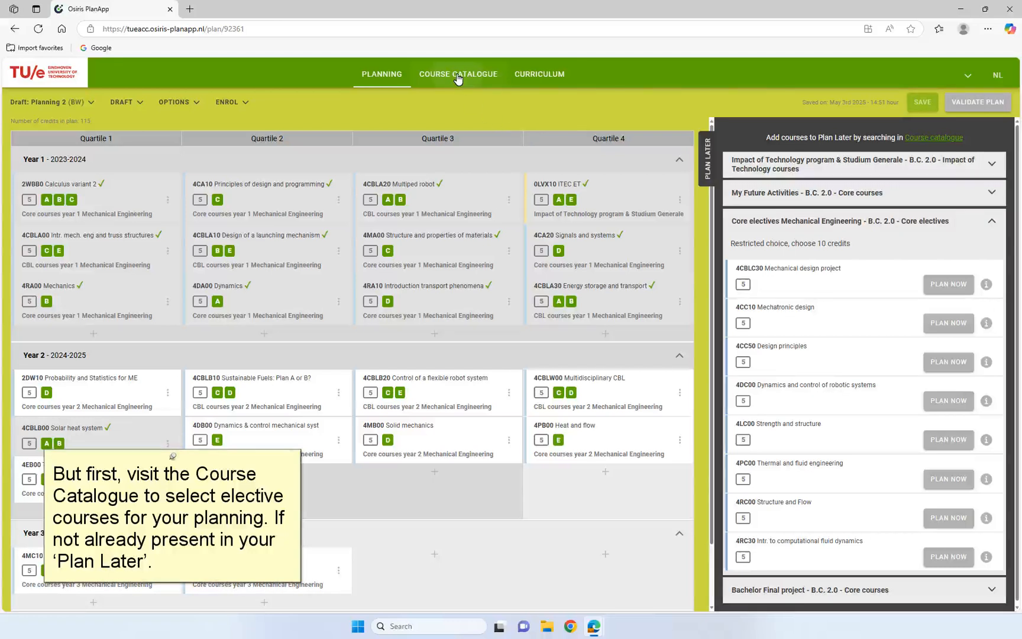
- Filter the catalogue to advanced Mechanical Engineering Bachelor College Electives and add 4BC00 Chemically reacting flows to Plan Later
left_click(458, 73)
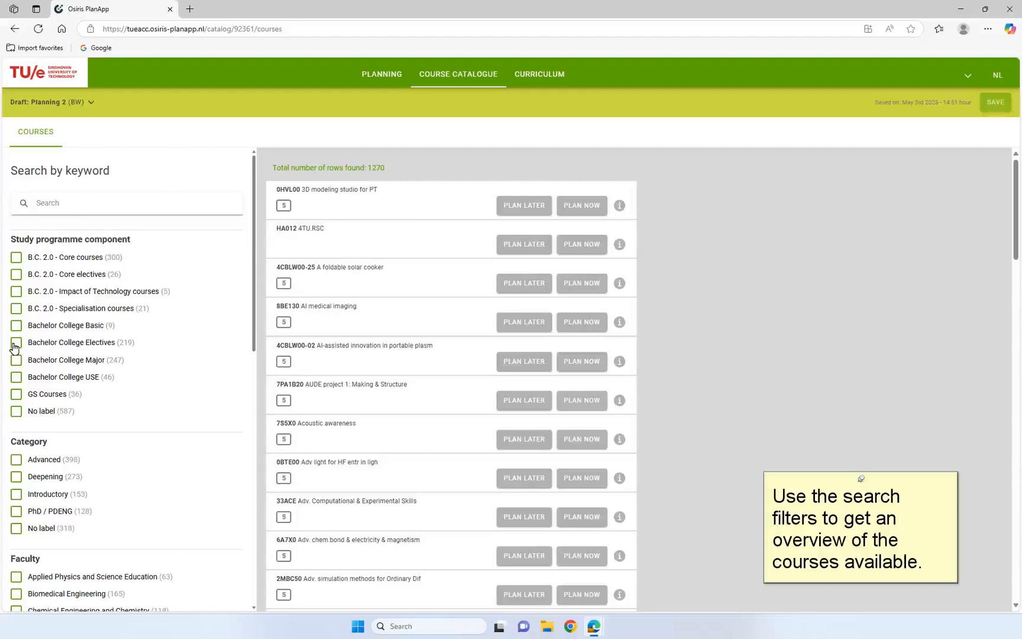
left_click(15, 326)
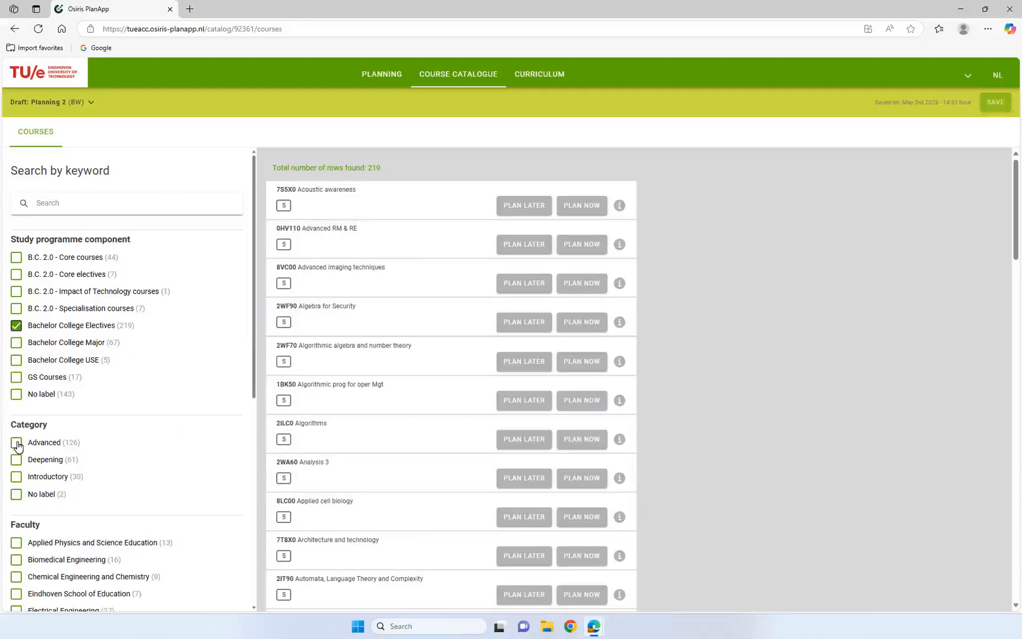
left_click(16, 442)
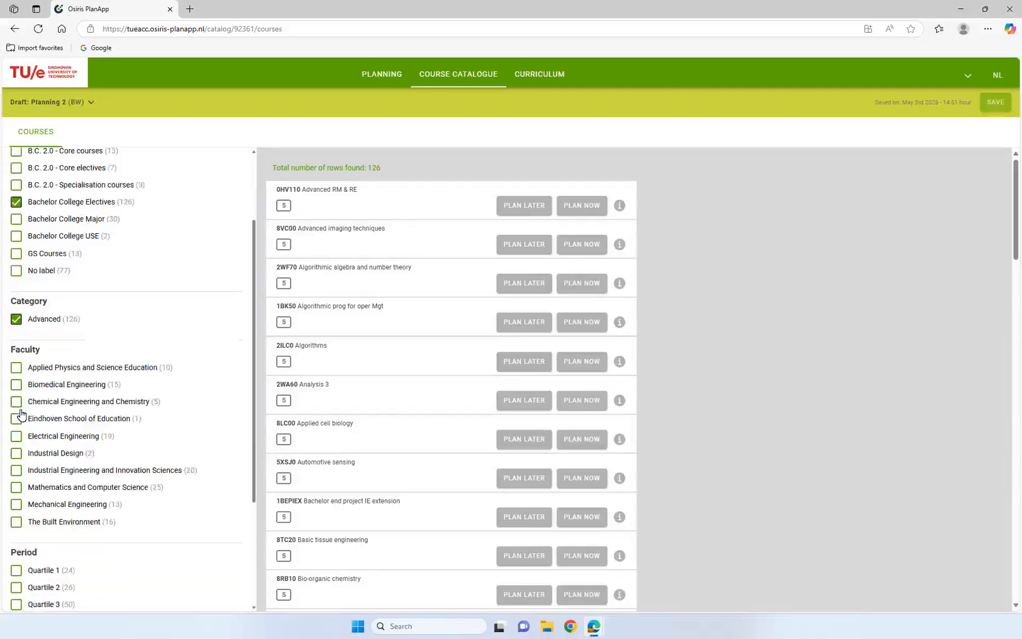
left_click(15, 385)
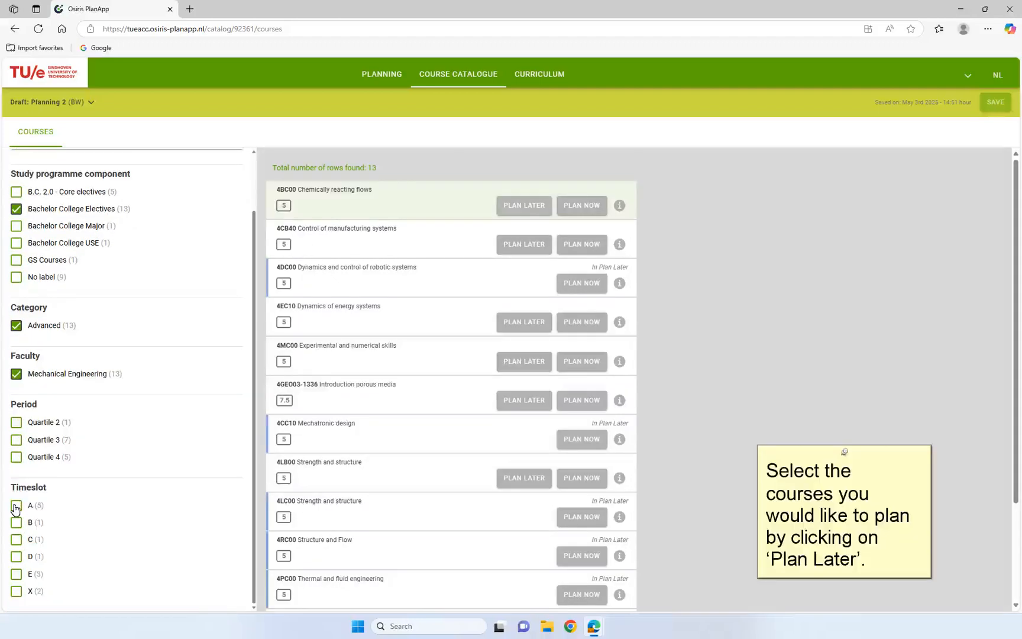
mouse_move(207, 429)
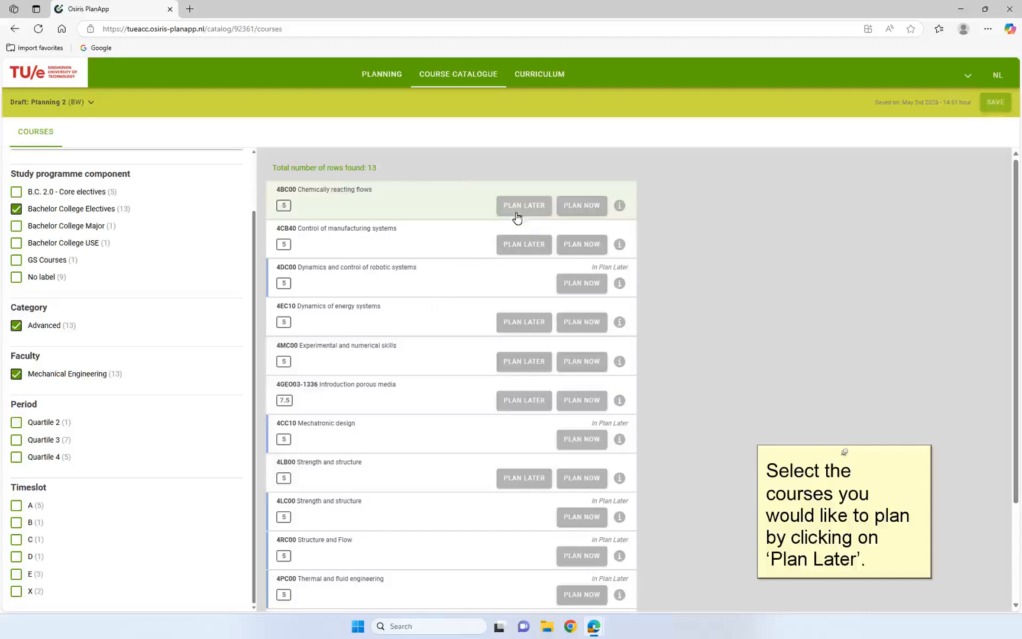
left_click(523, 206)
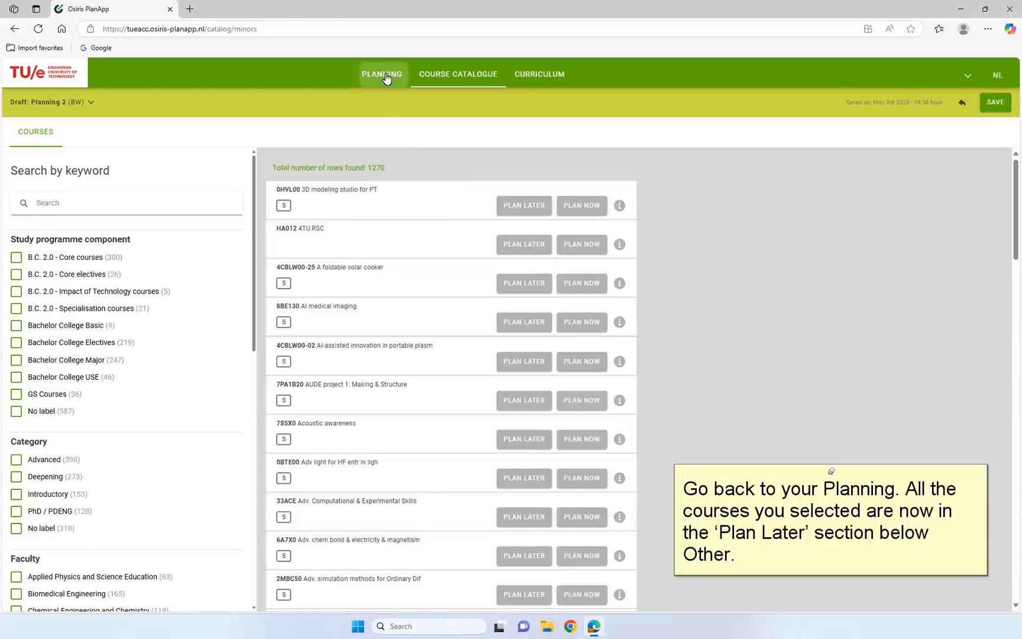
- Return to the draft and expand the Other courses group in Plan Later
left_click(381, 73)
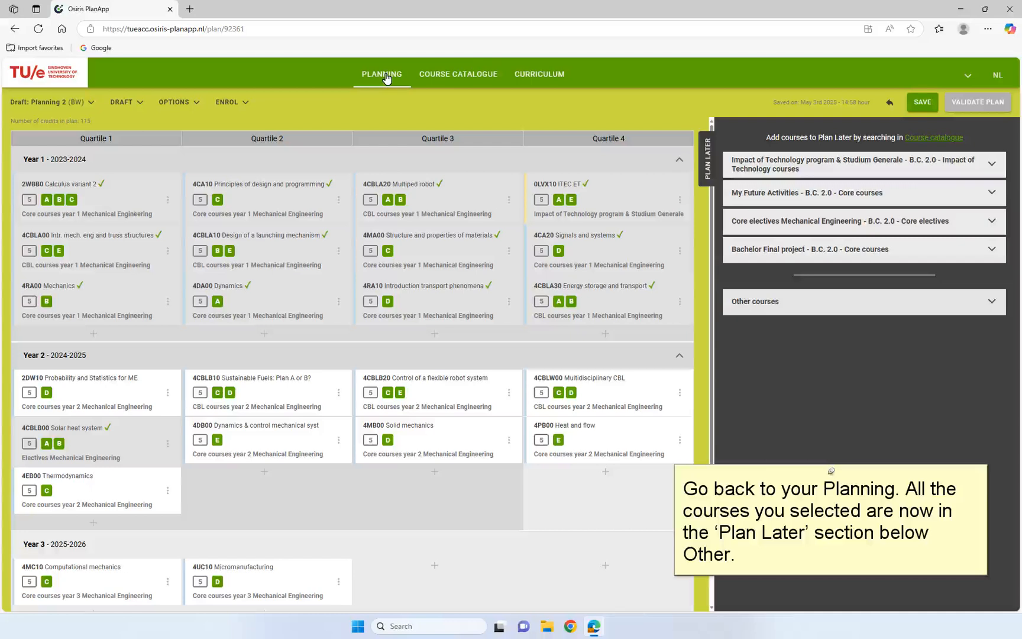
mouse_move(397, 97)
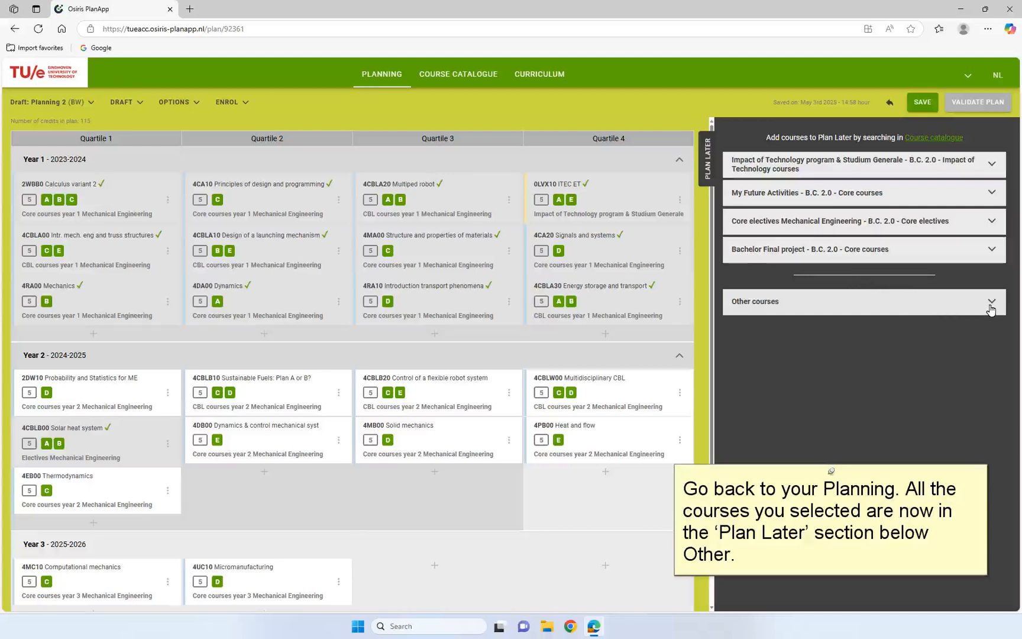
left_click(991, 307)
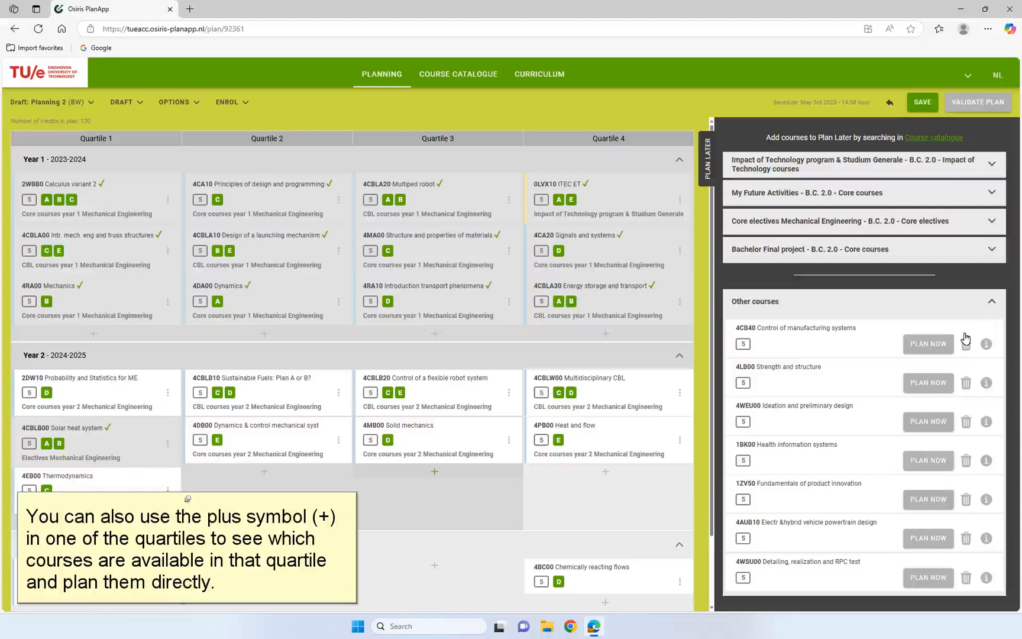
mouse_move(570, 454)
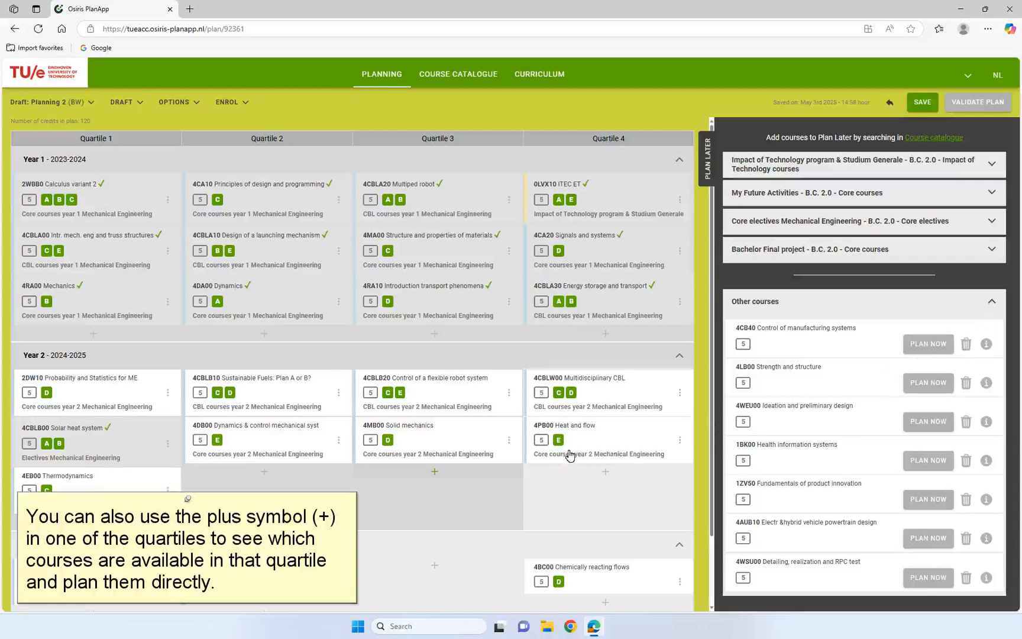
- Add a waiting Other course to Year 2 - Quartile 3
left_click(433, 471)
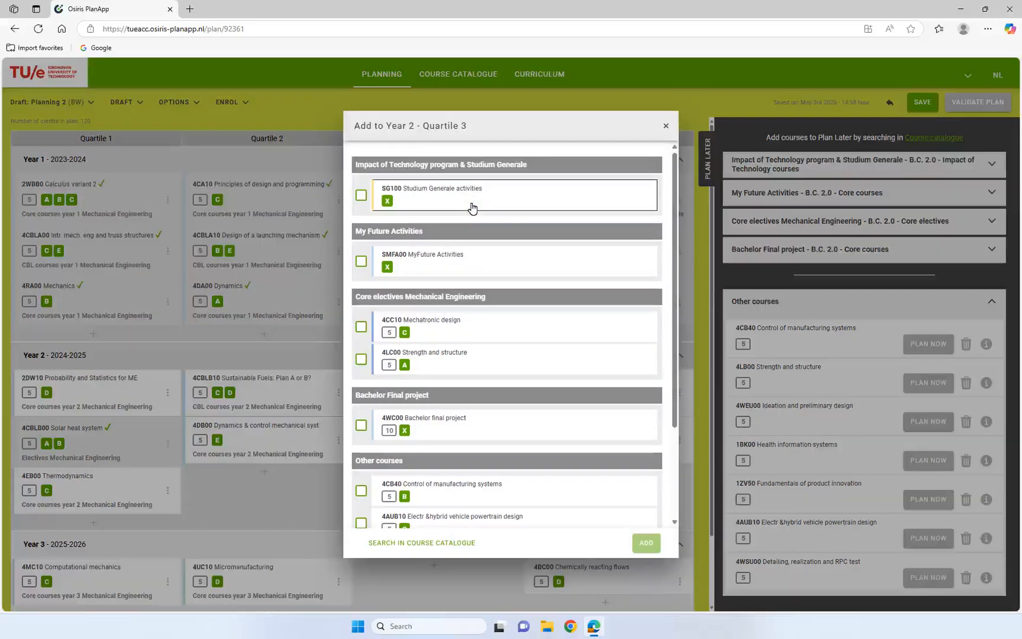
left_click(361, 194)
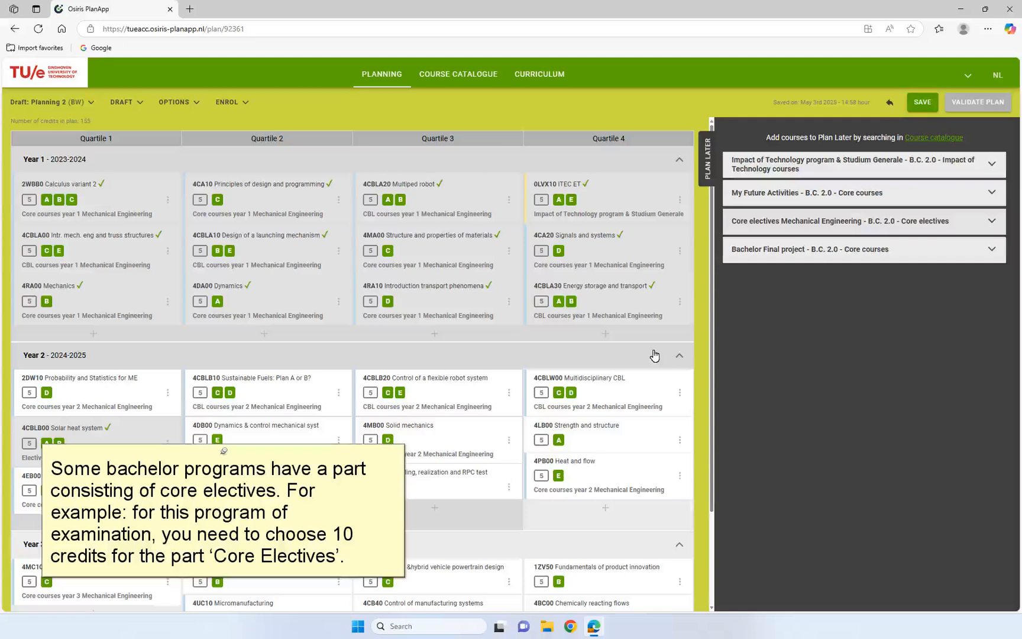
mouse_move(769, 322)
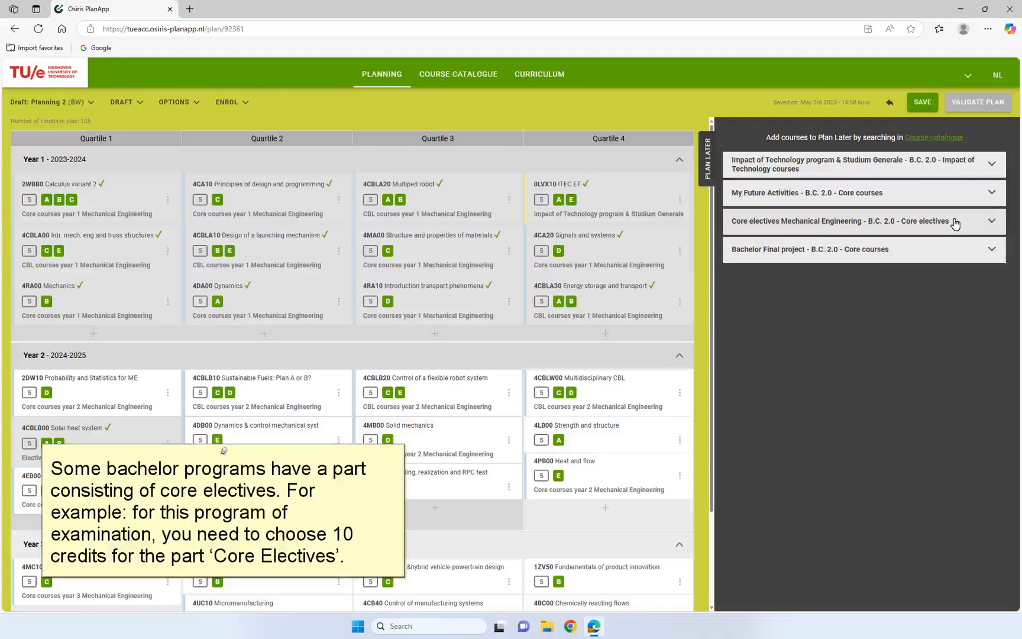
- Plan core elective 4PC00 Thermal and fluid engineering into Year 3
left_click(842, 221)
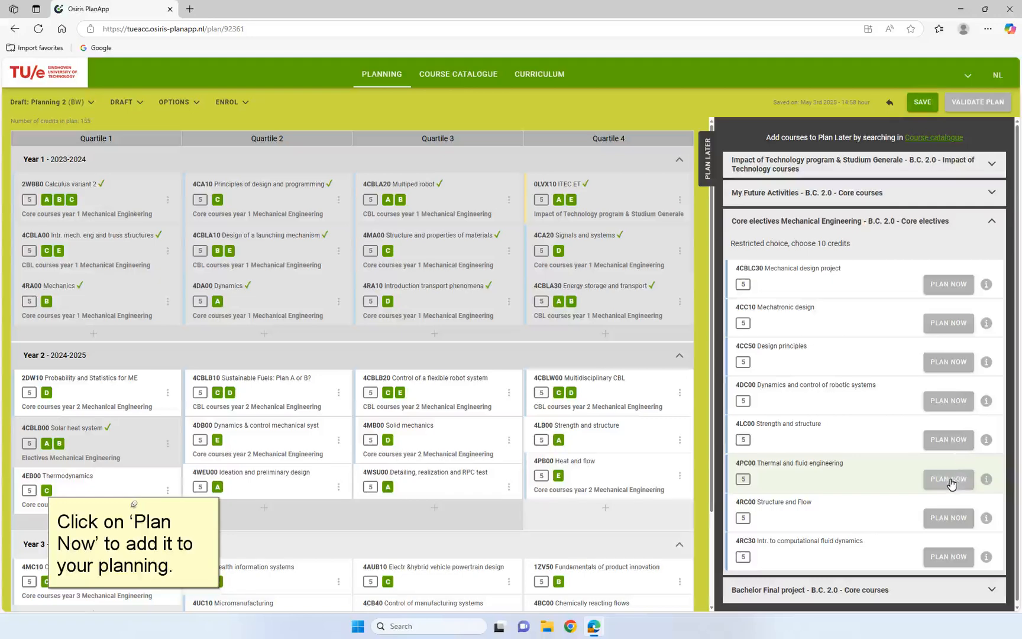
left_click(947, 479)
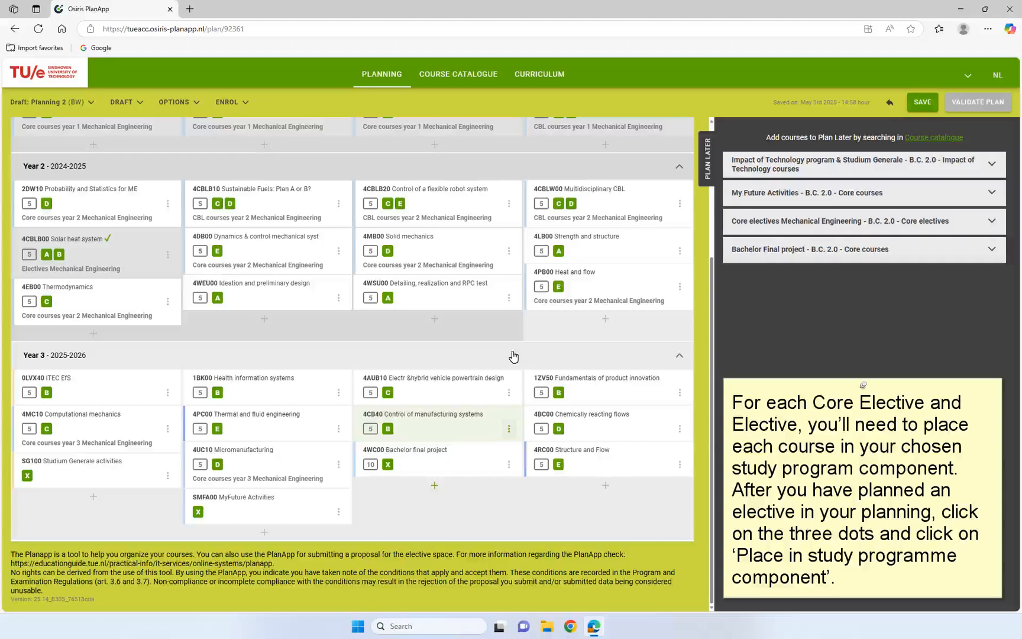
mouse_move(515, 389)
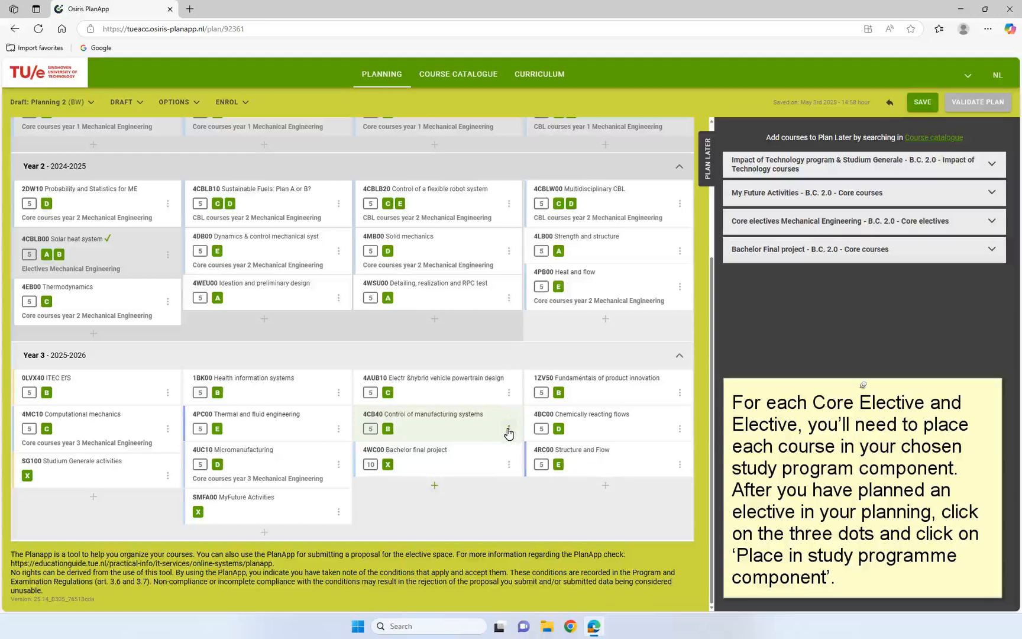
- Place 4CB40 Control of manufacturing systems in the Electives Mechanical Engineering component
left_click(509, 433)
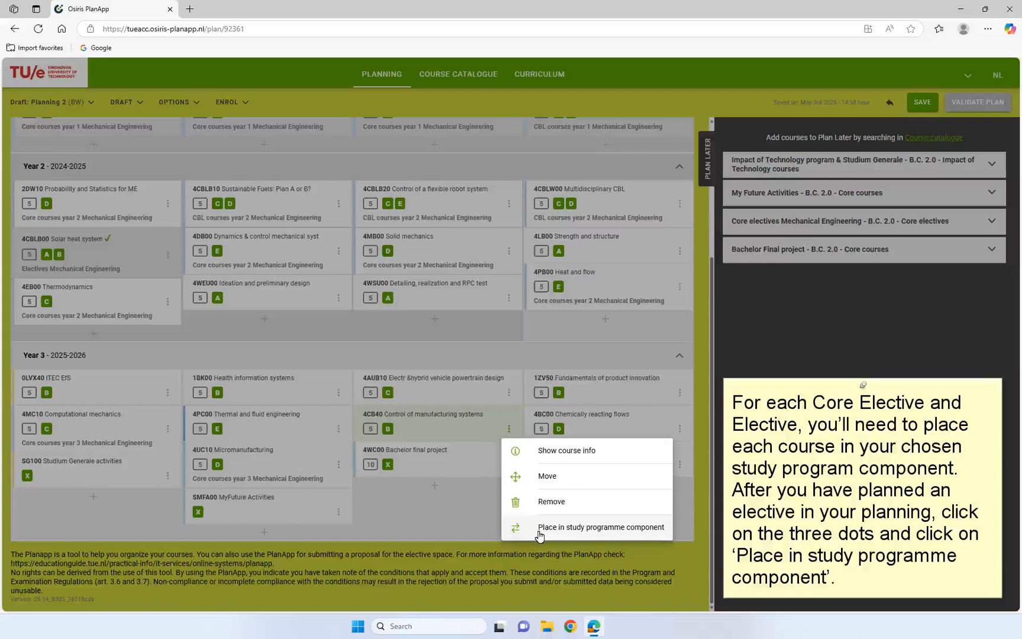
left_click(601, 527)
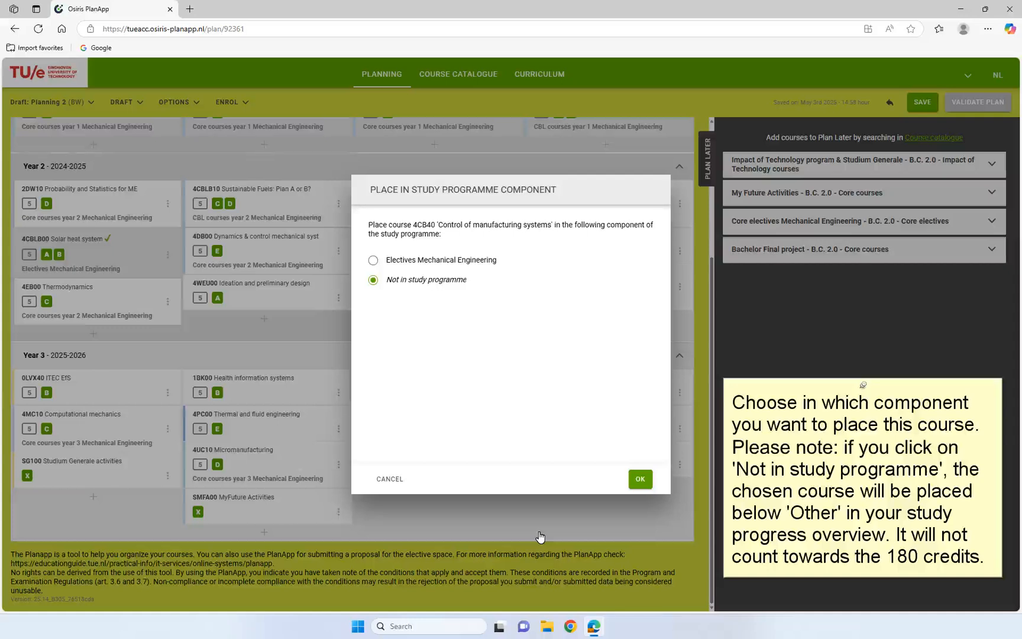
mouse_move(448, 327)
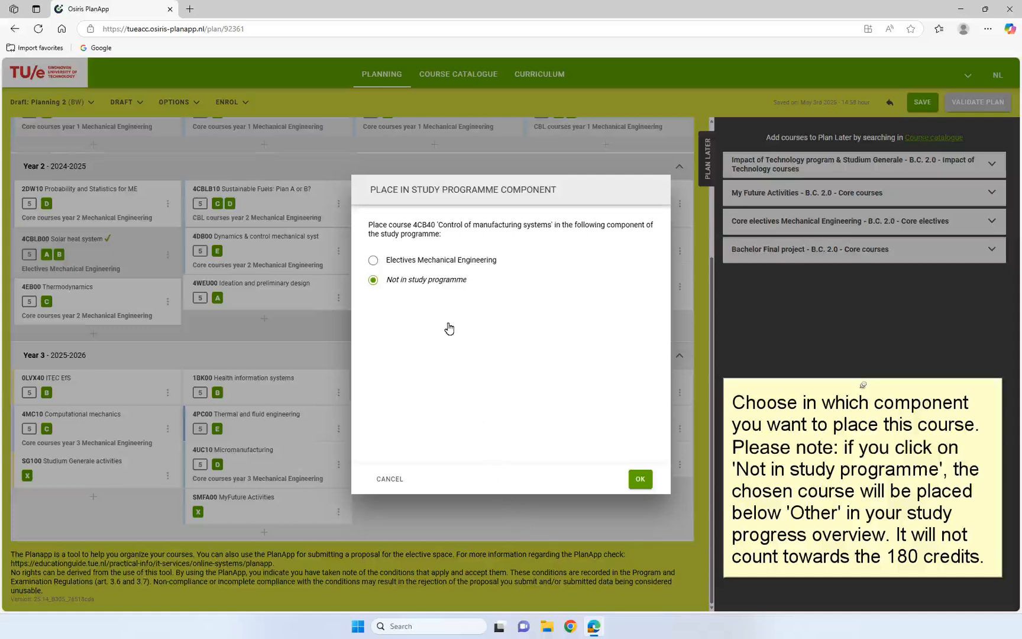
left_click(372, 259)
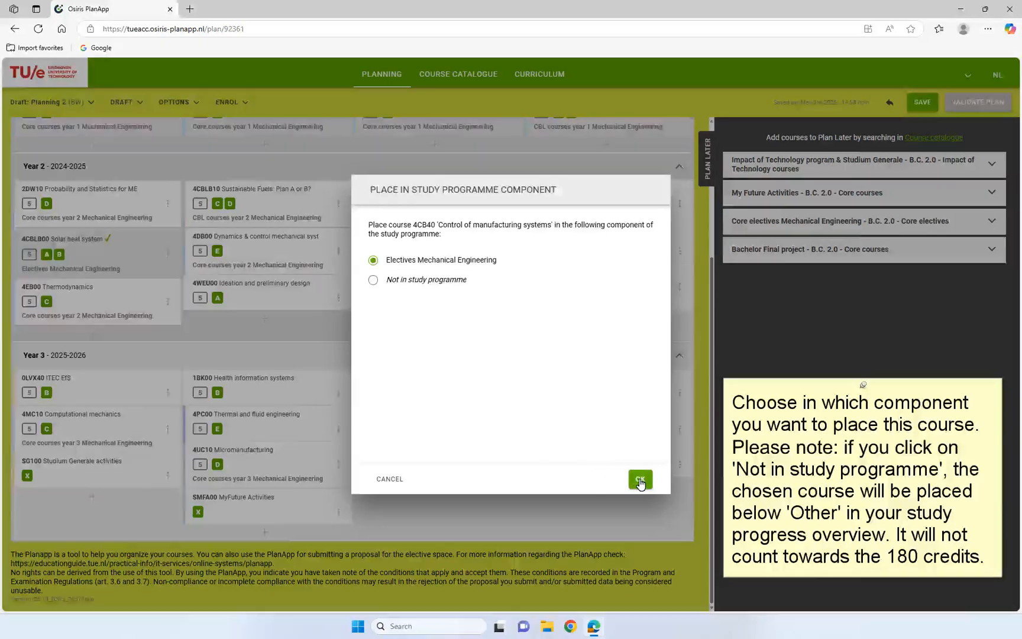
left_click(640, 480)
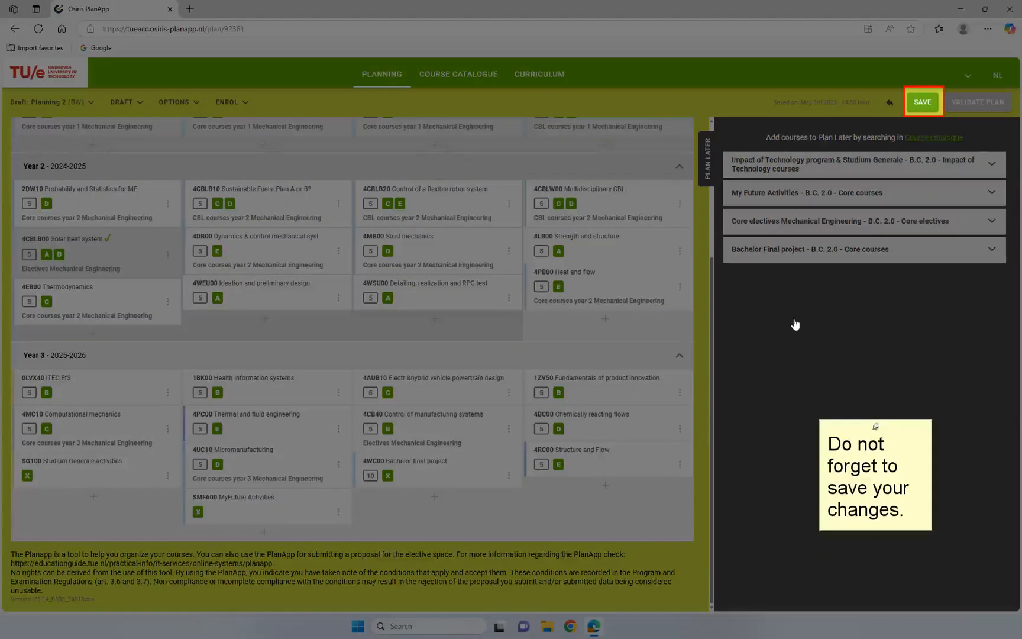
- Save the Planning 2 draft with its elective placements
left_click(921, 102)
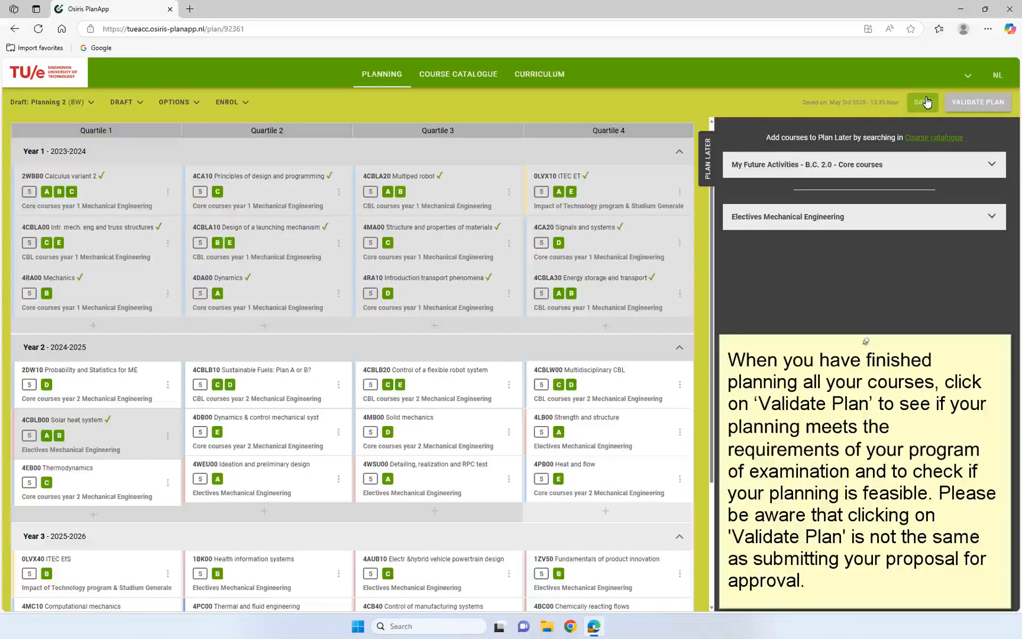
left_click(977, 102)
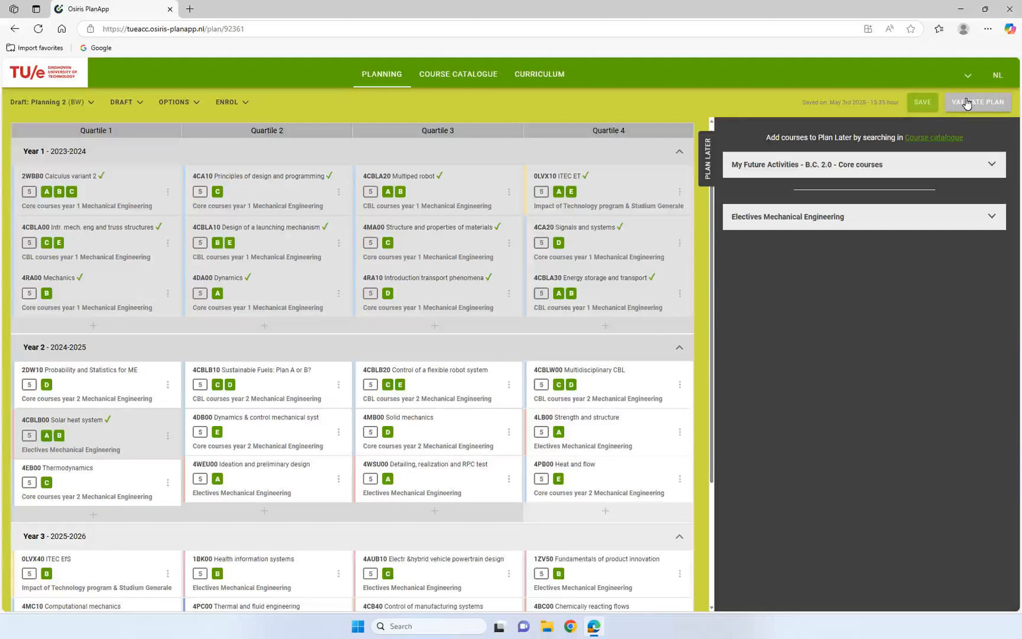
- Validate the plan repeatedly, reviewing the missing-course and overlap messages, until validation succeeds
left_click(976, 102)
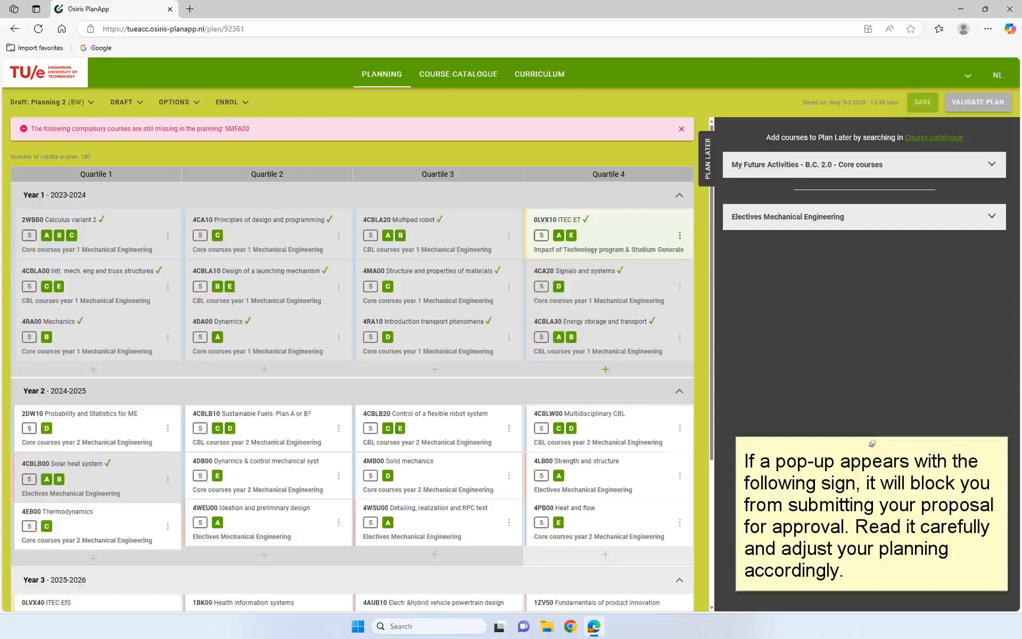
left_click(977, 101)
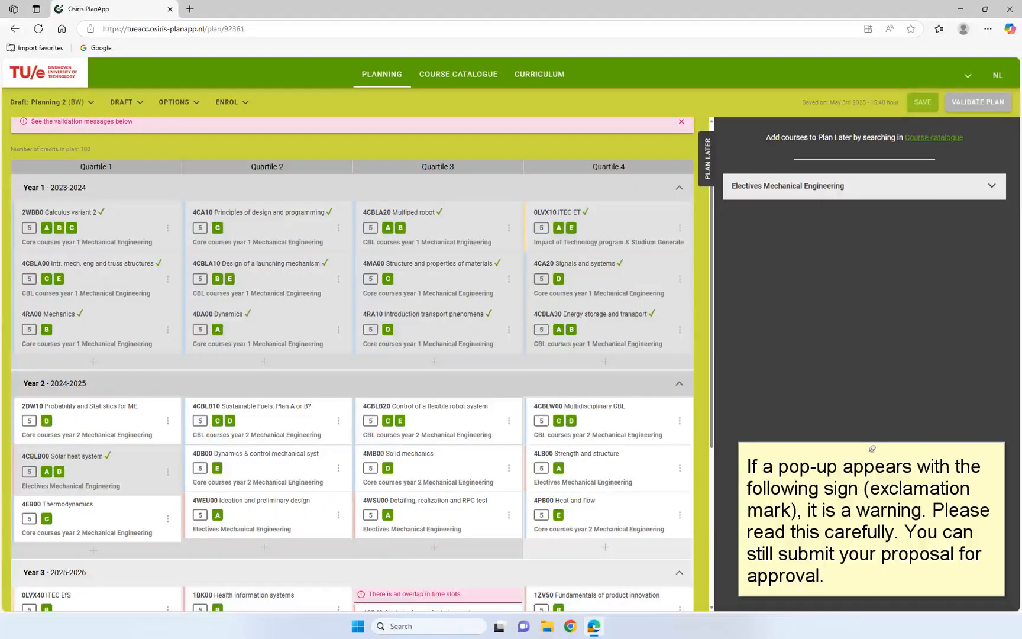
scroll("down", 3)
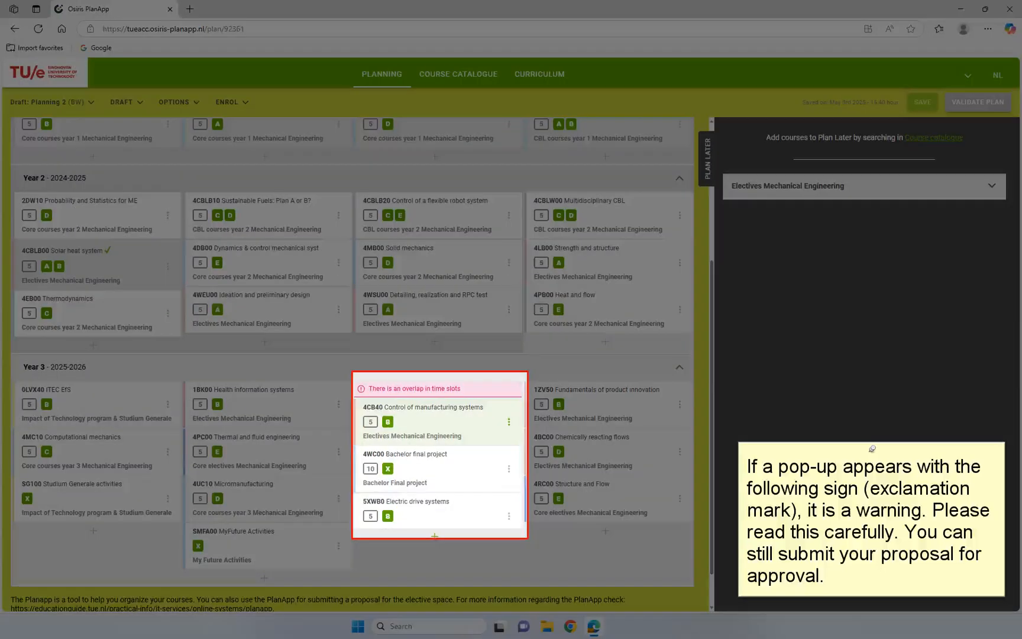
left_click(977, 101)
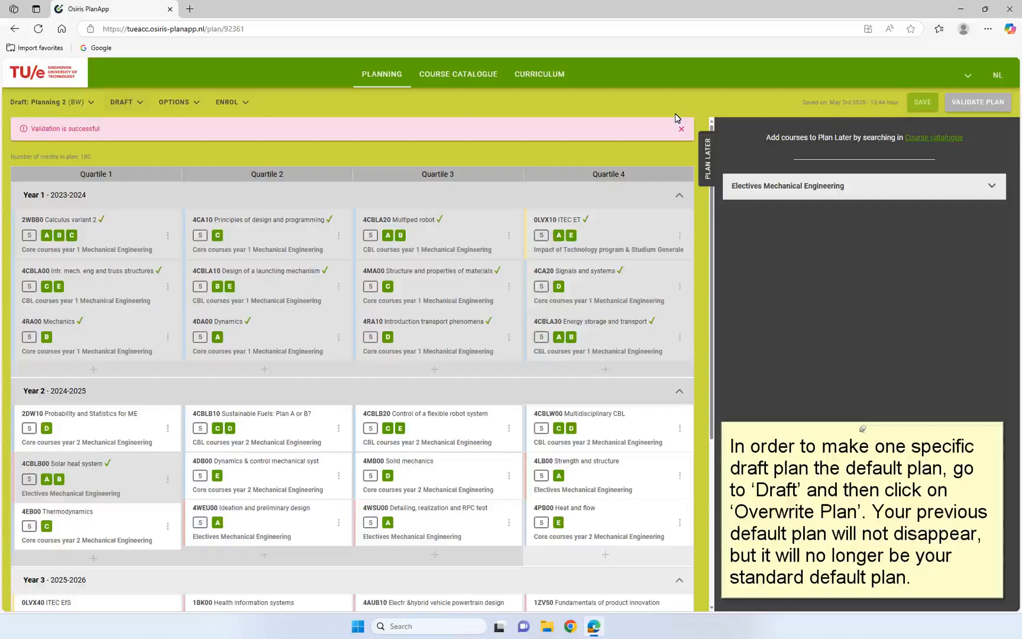
mouse_move(618, 121)
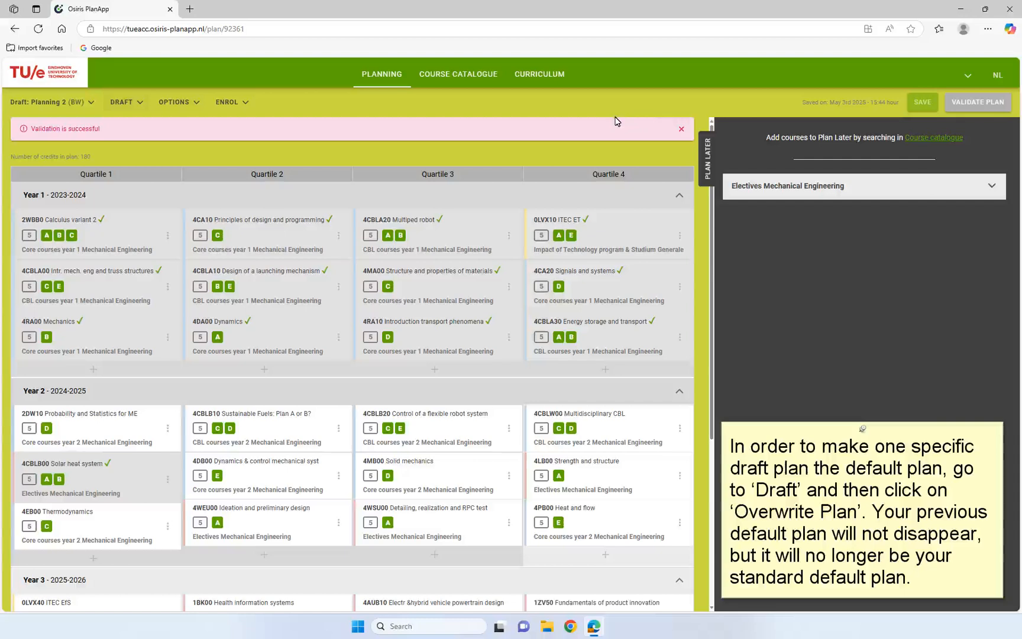
mouse_move(186, 131)
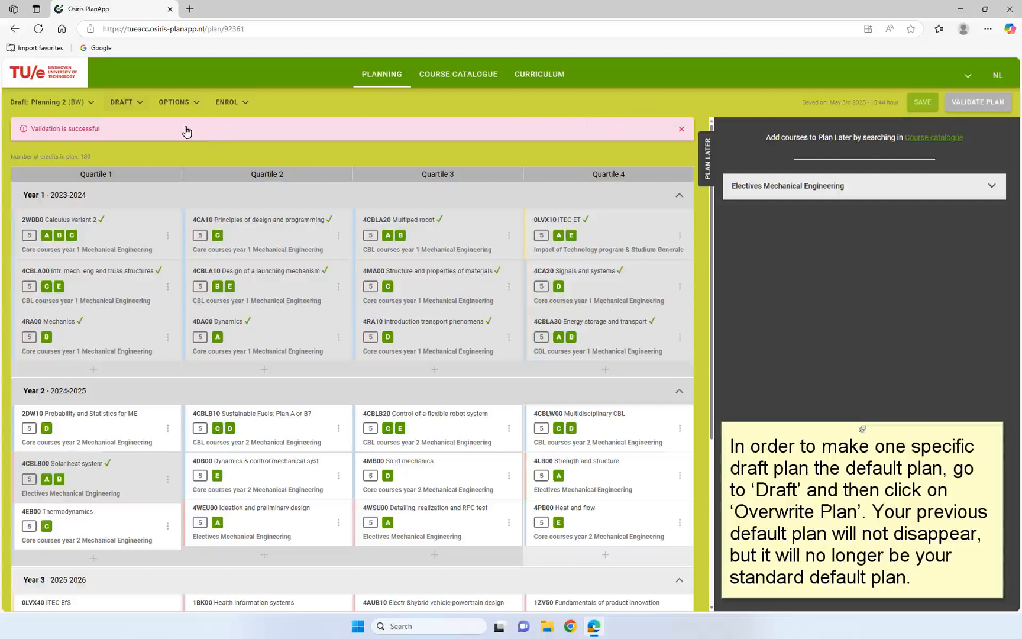
- Overwrite the default plan with draft Planning 2 and confirm
left_click(123, 101)
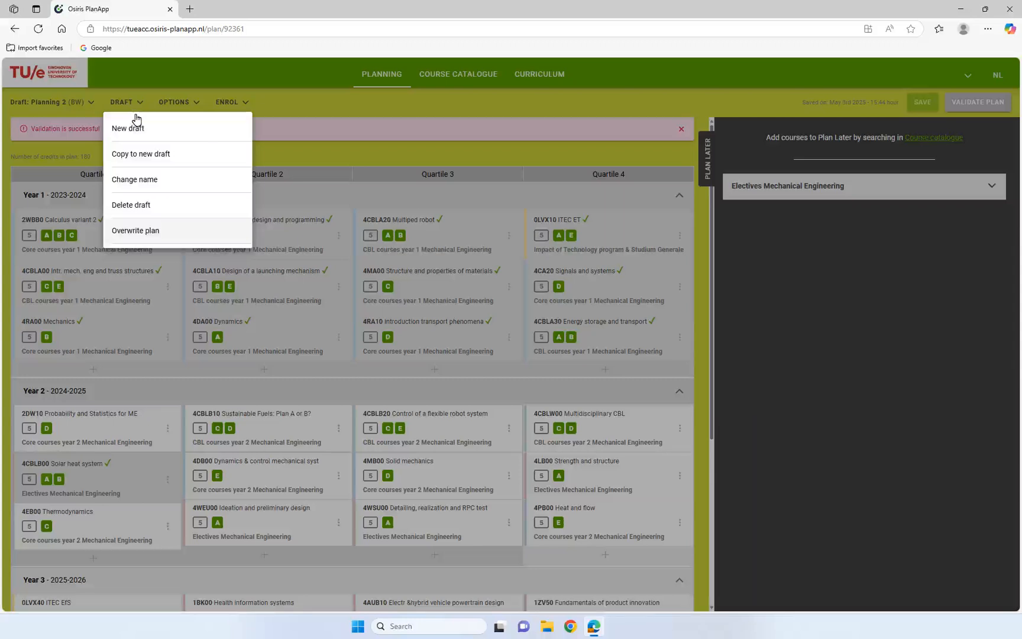
mouse_move(148, 234)
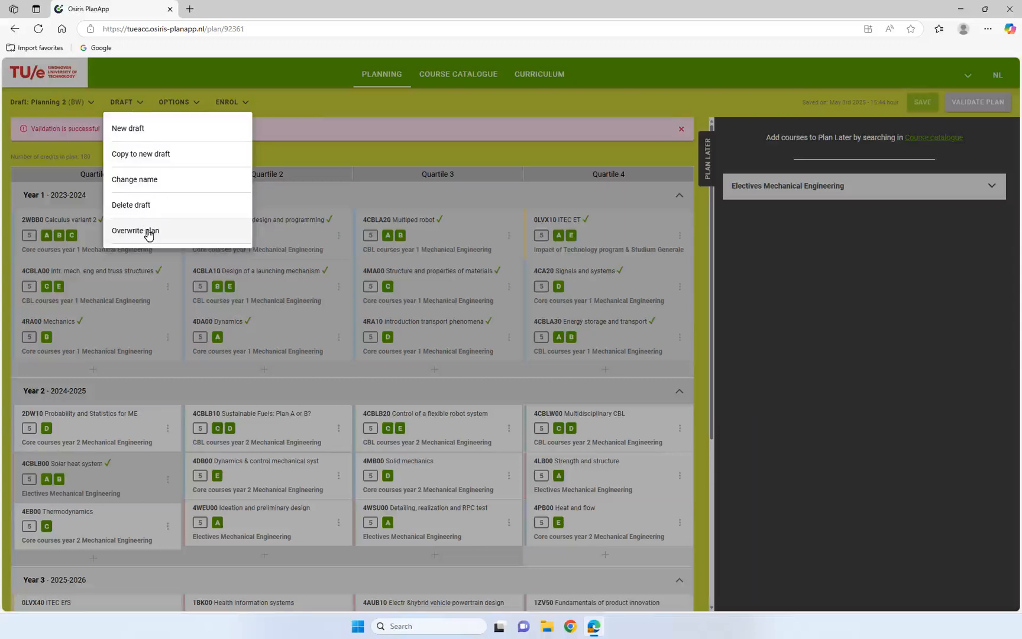
left_click(135, 230)
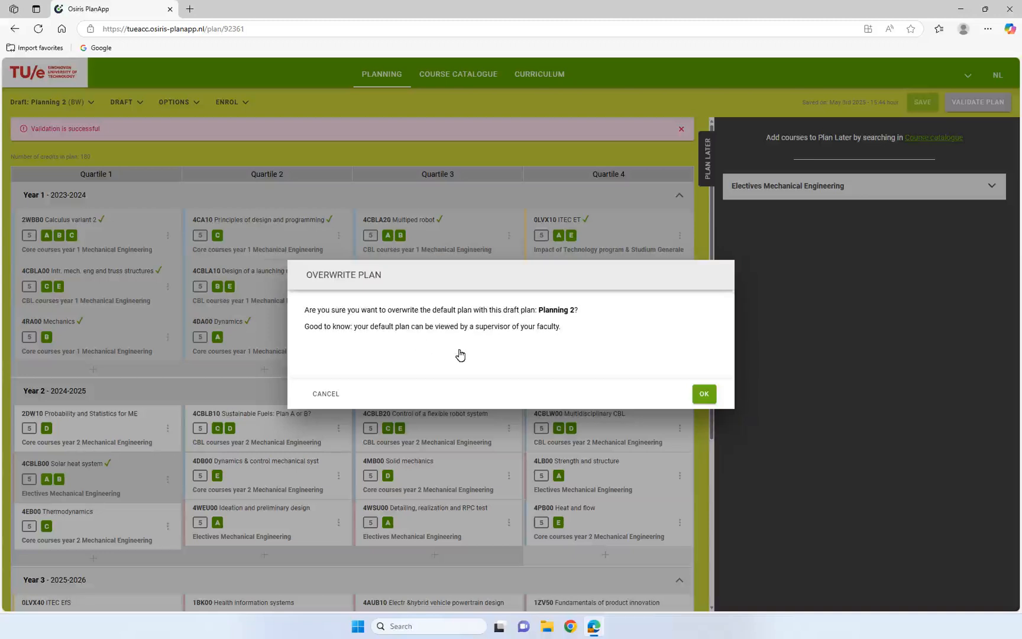
left_click(704, 394)
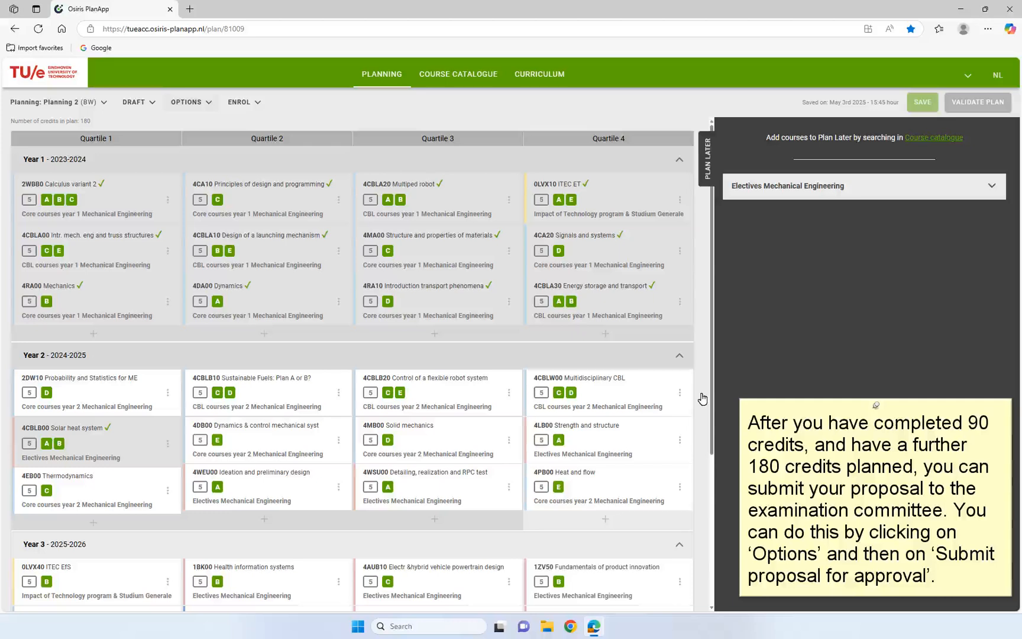
mouse_move(492, 310)
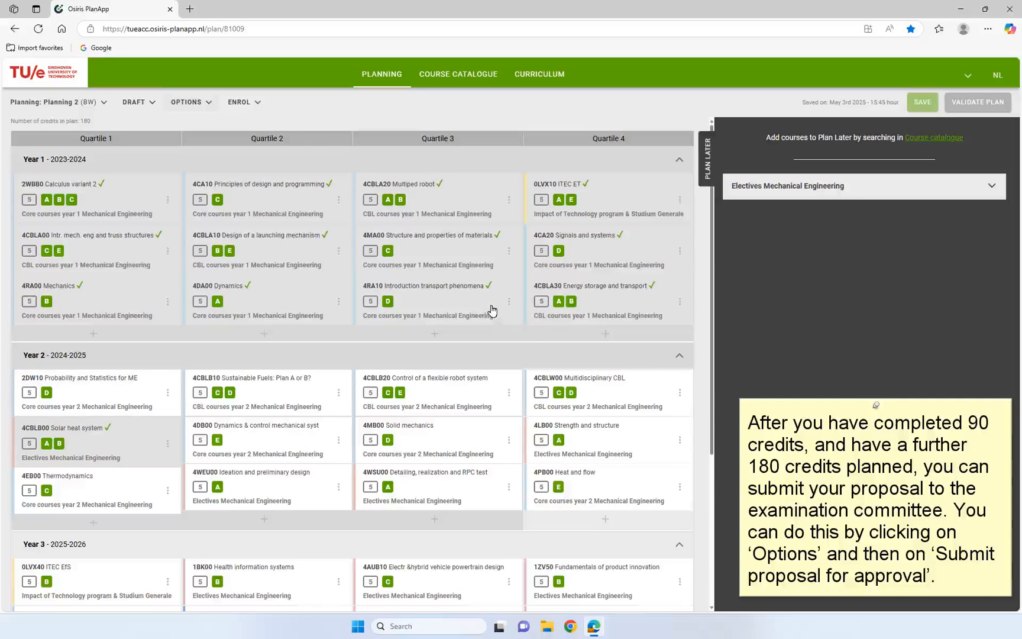
mouse_move(206, 110)
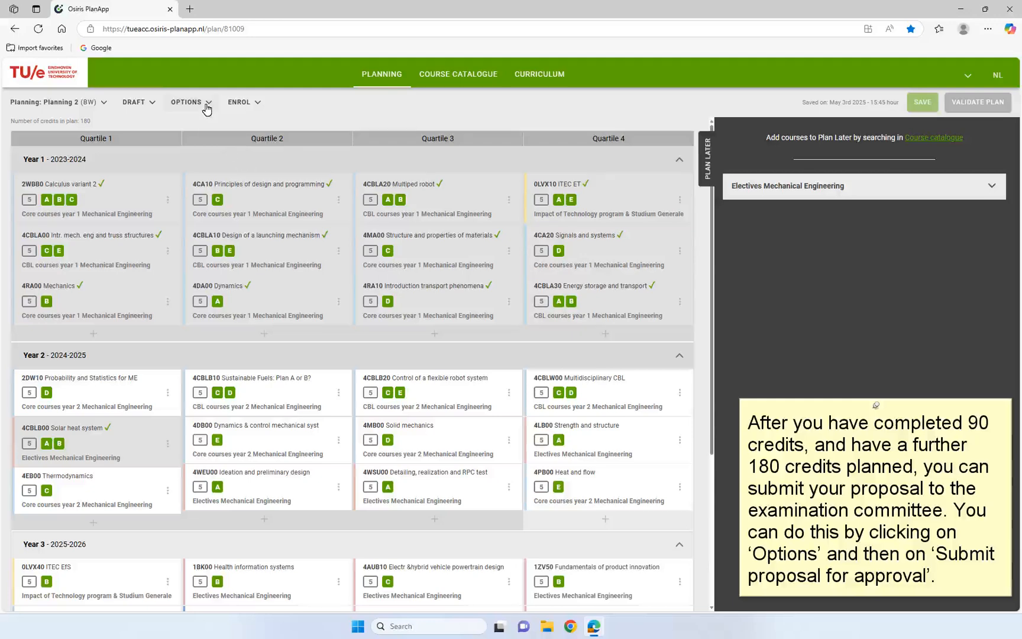
- Choose Submit proposal 'Electives Mechanical Engineering' for approval from the plan options
left_click(189, 102)
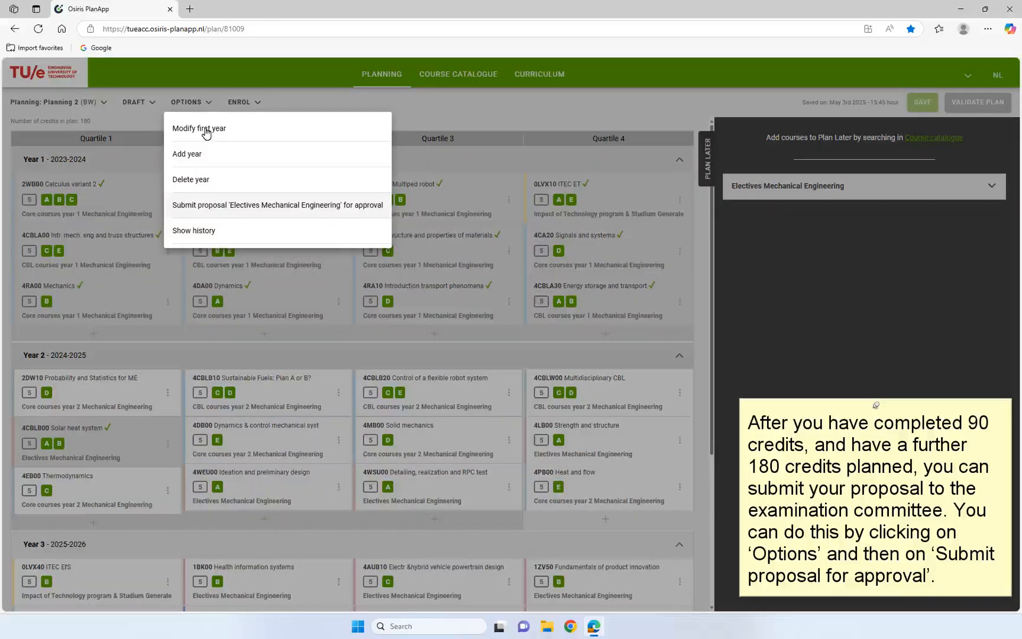
mouse_move(214, 209)
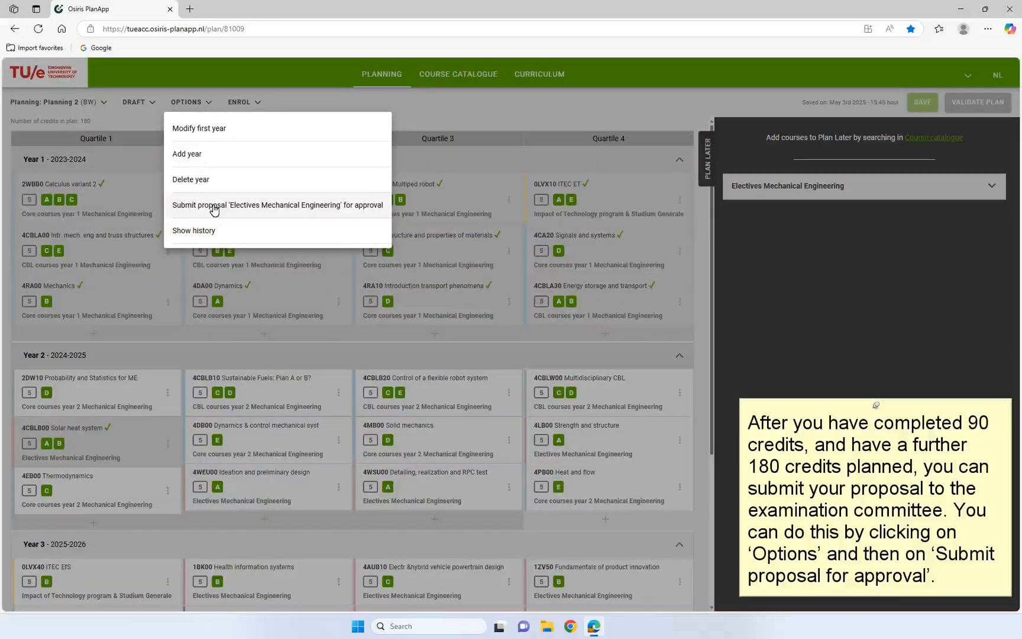
left_click(277, 204)
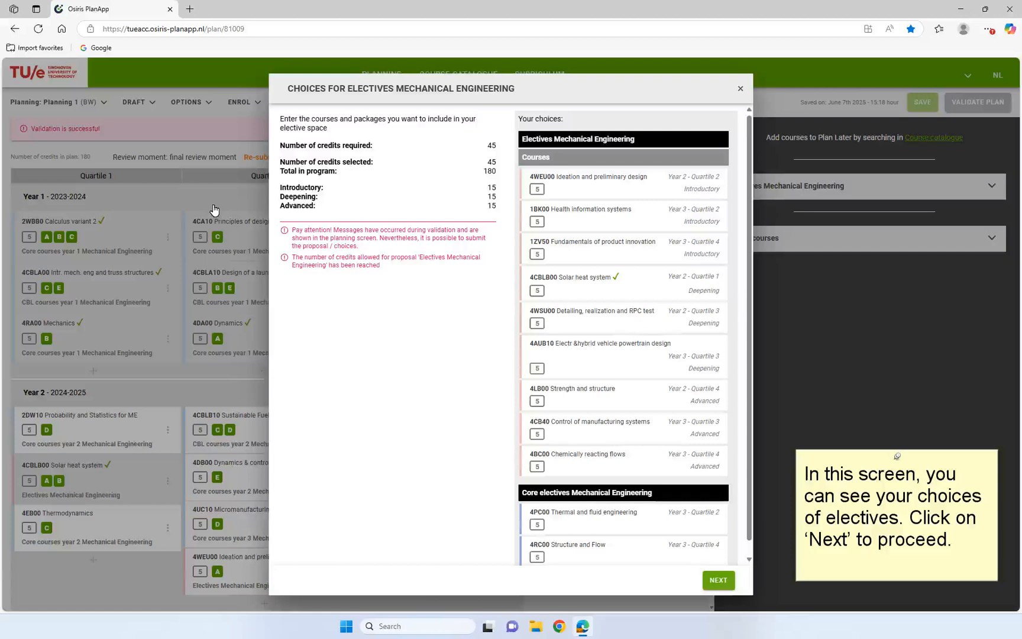
mouse_move(294, 307)
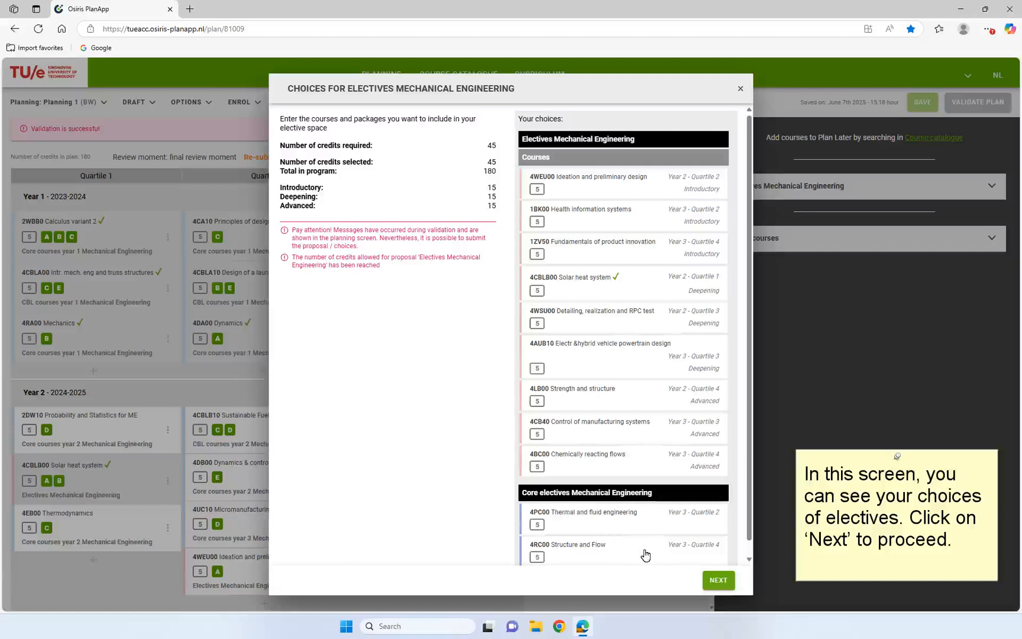
- Proceed past the 45-credit choices overview to the confirm-choices screen with an explanation
left_click(717, 580)
type("My choices are based on my interests. Can you please check my proposal?")
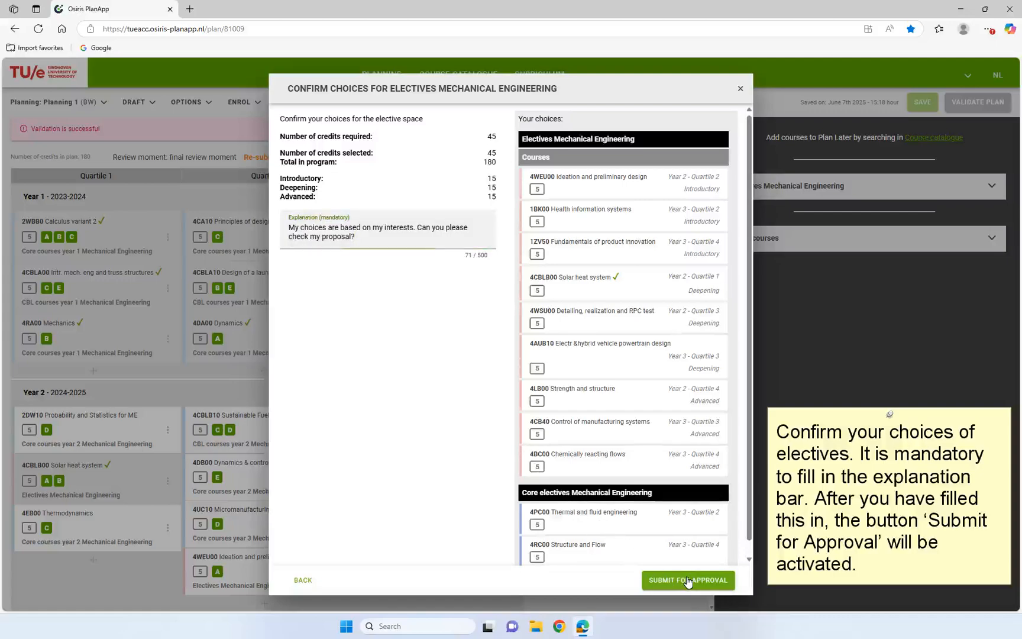
- Submit the confirmed Electives Mechanical Engineering proposal so the plan reports it approved
left_click(687, 580)
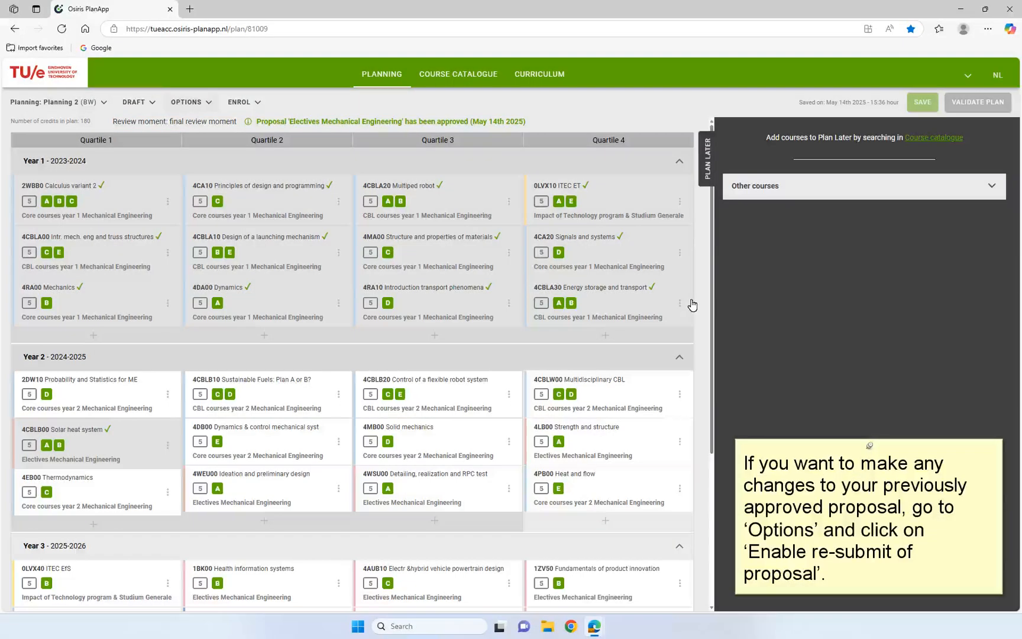
mouse_move(582, 279)
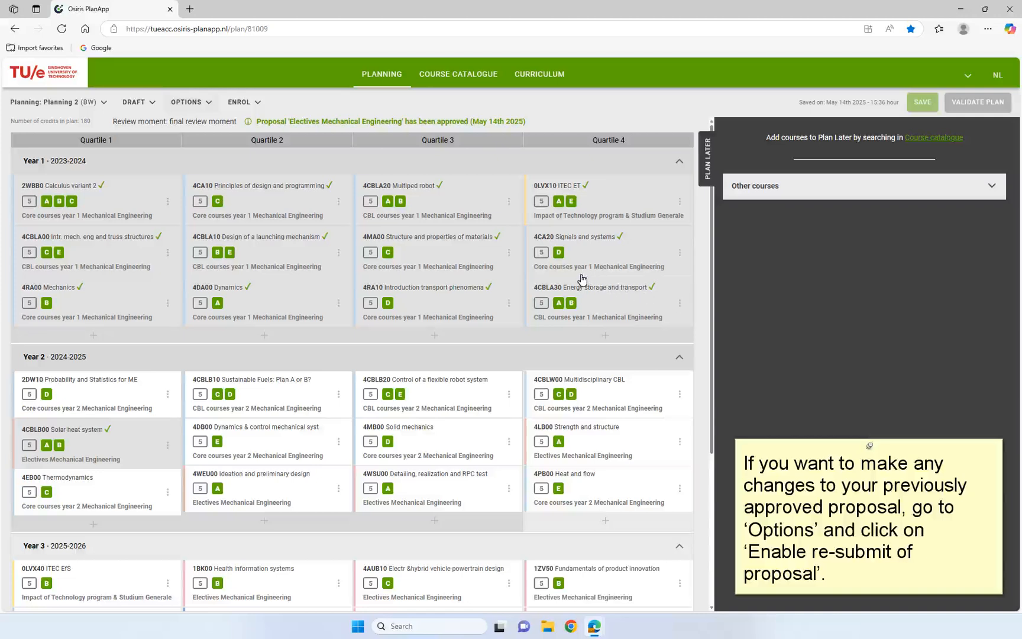
mouse_move(216, 125)
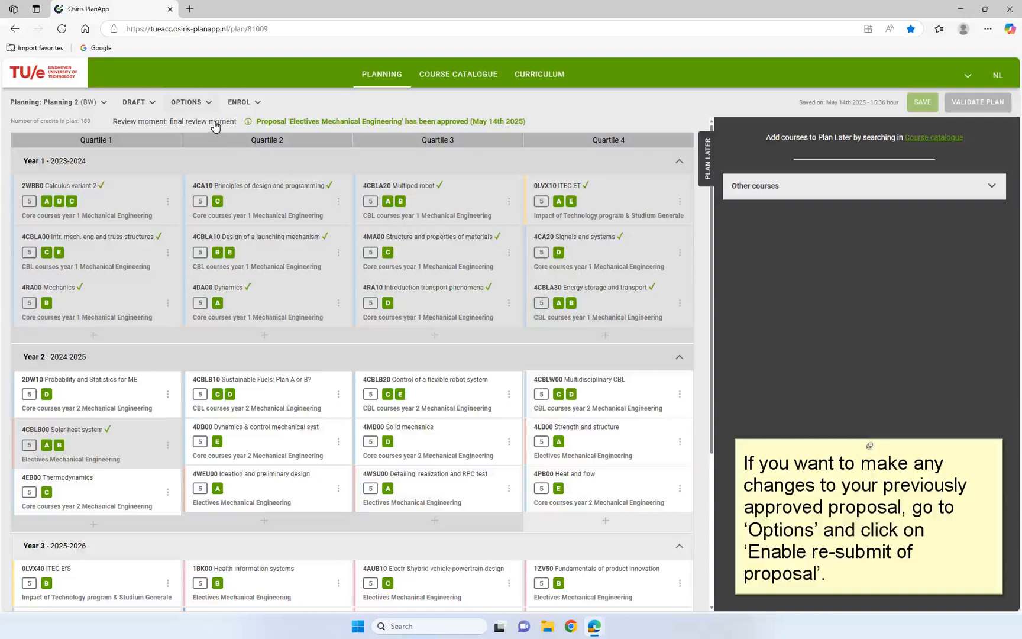
- Enable re-submit of the 'Electives Mechanical Engineering' proposal and confirm reversing the approval
left_click(190, 102)
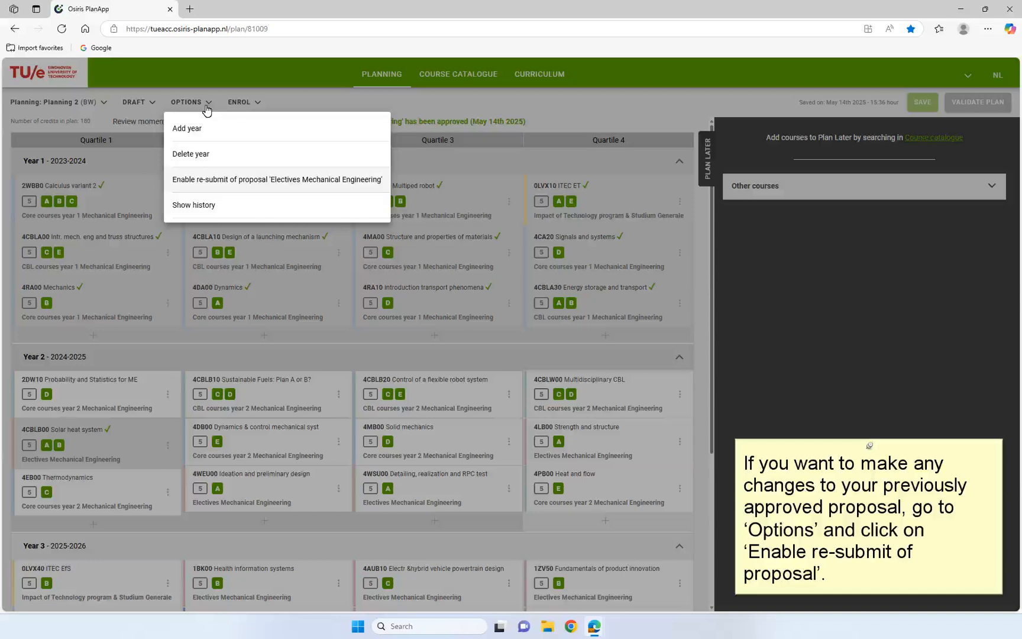
mouse_move(208, 169)
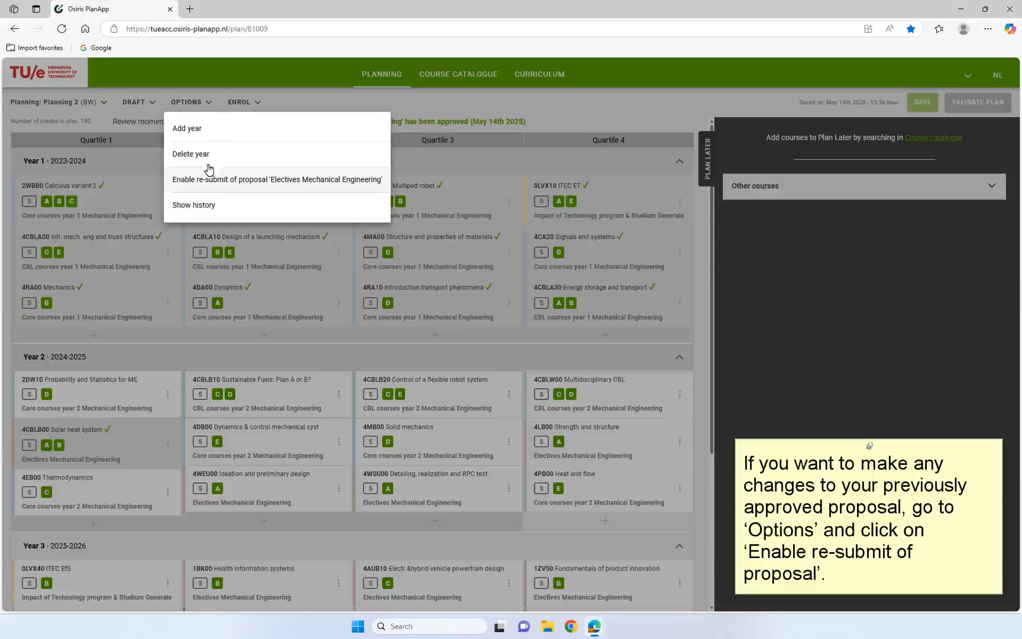
left_click(277, 180)
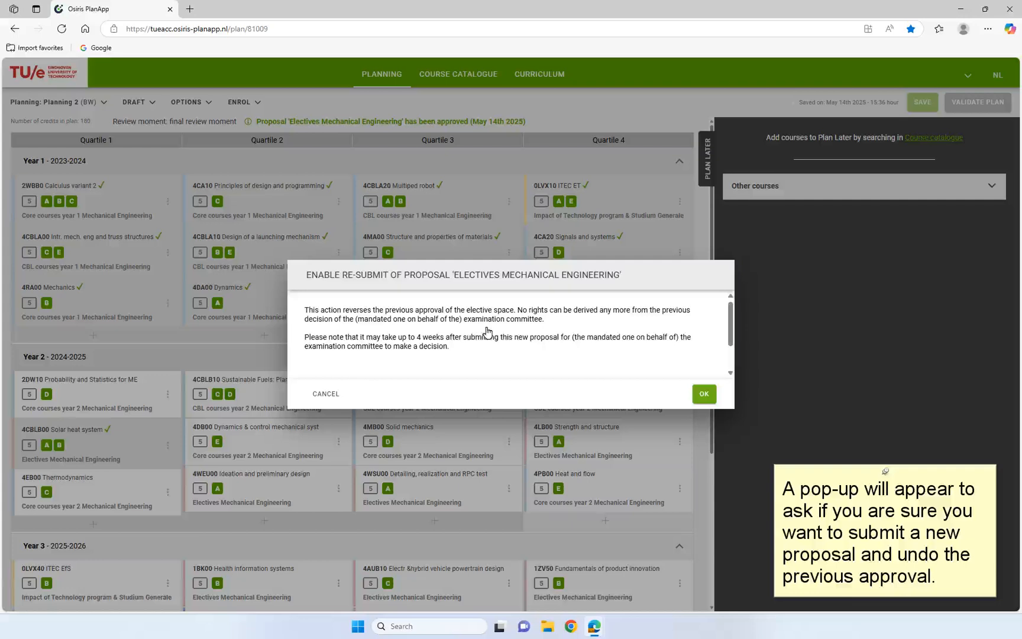
left_click(704, 393)
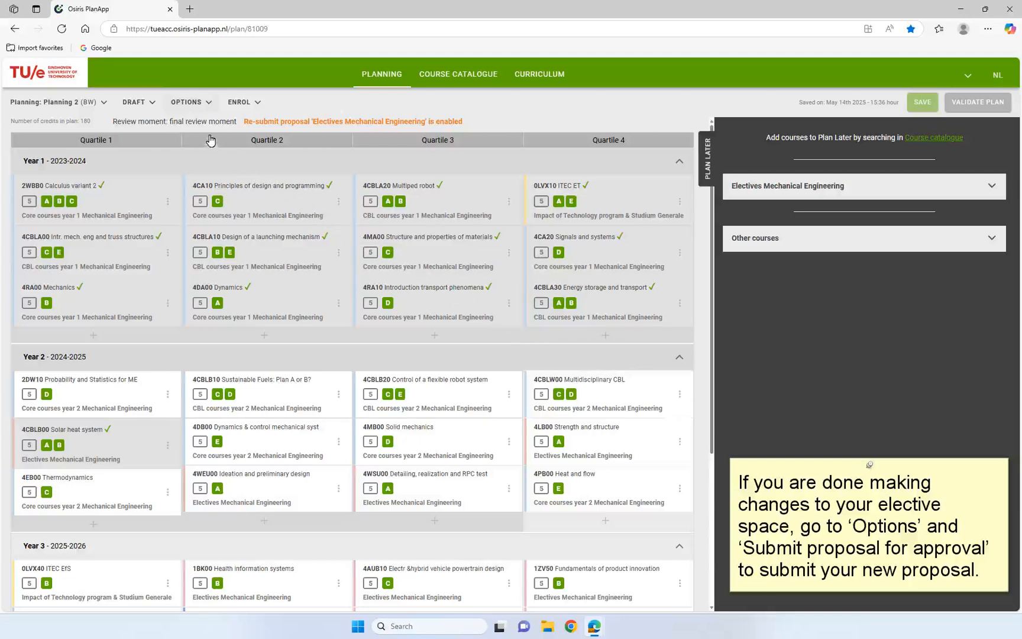
- Show the plan options now offering Submit proposal for approval again
left_click(188, 102)
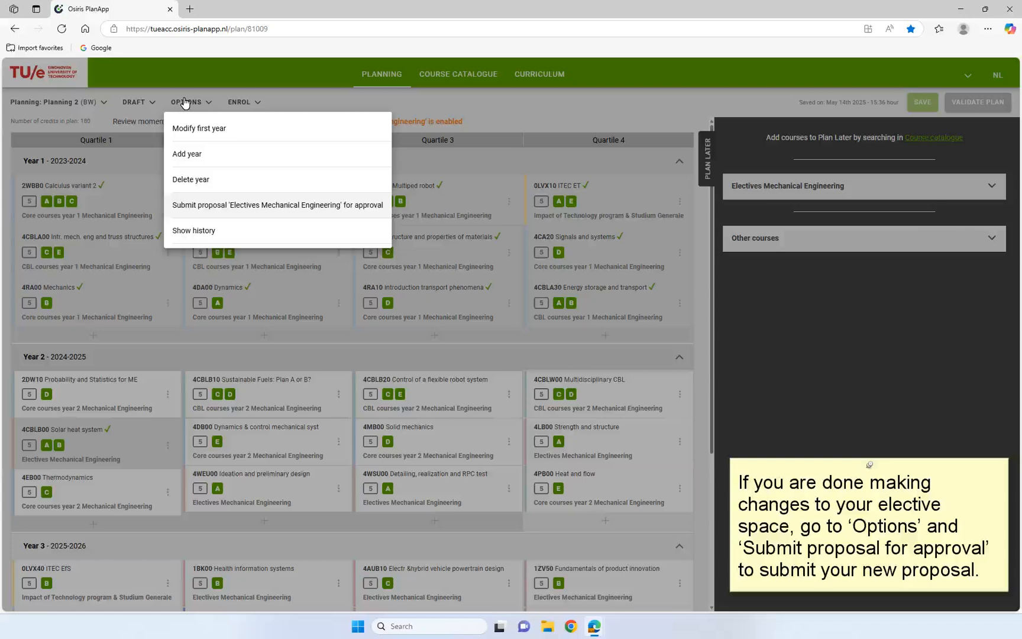
mouse_move(203, 156)
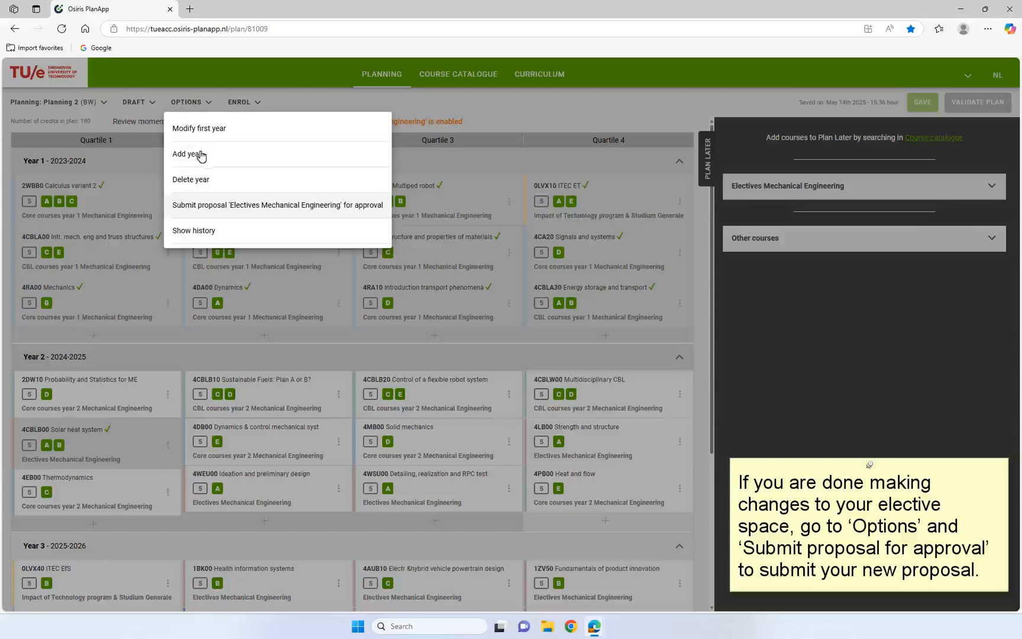
mouse_move(235, 216)
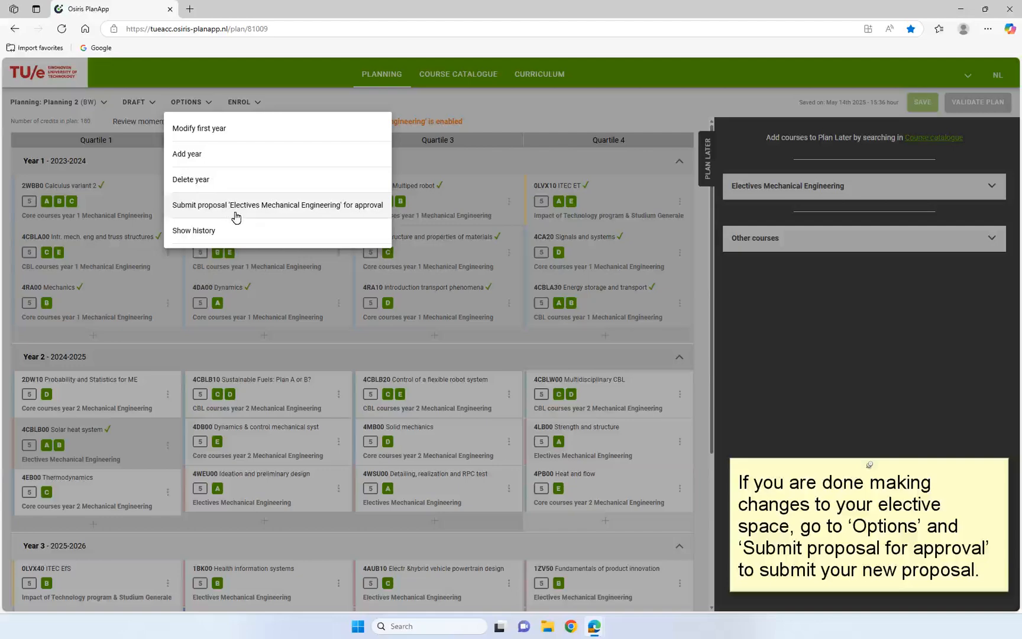